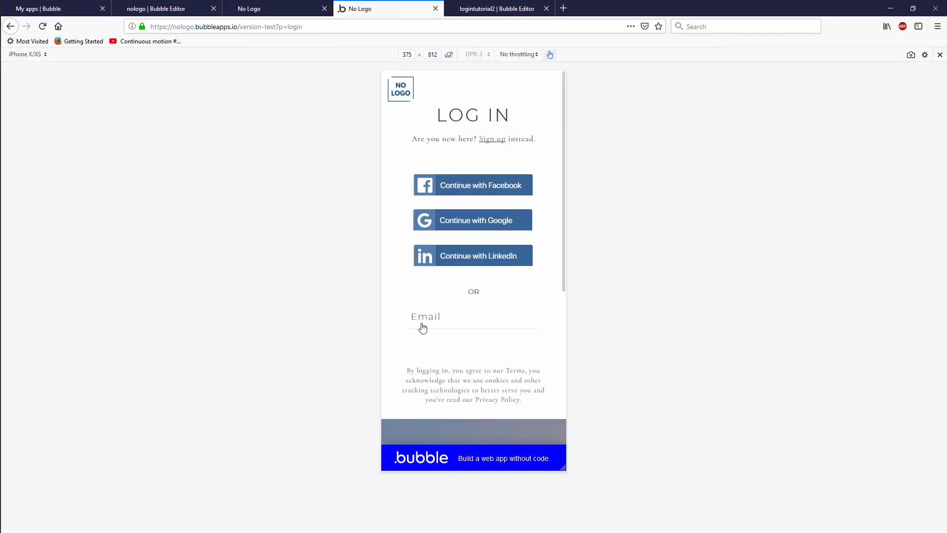
# - Focus the Email and Password fields on the reference login preview to watch the floating labels
pyautogui.click(498, 9)
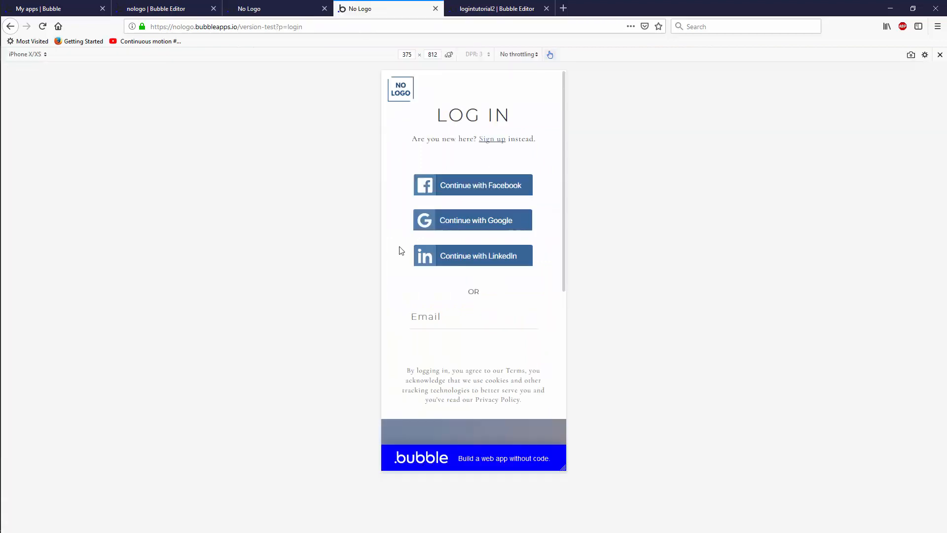
pyautogui.moveTo(454, 333)
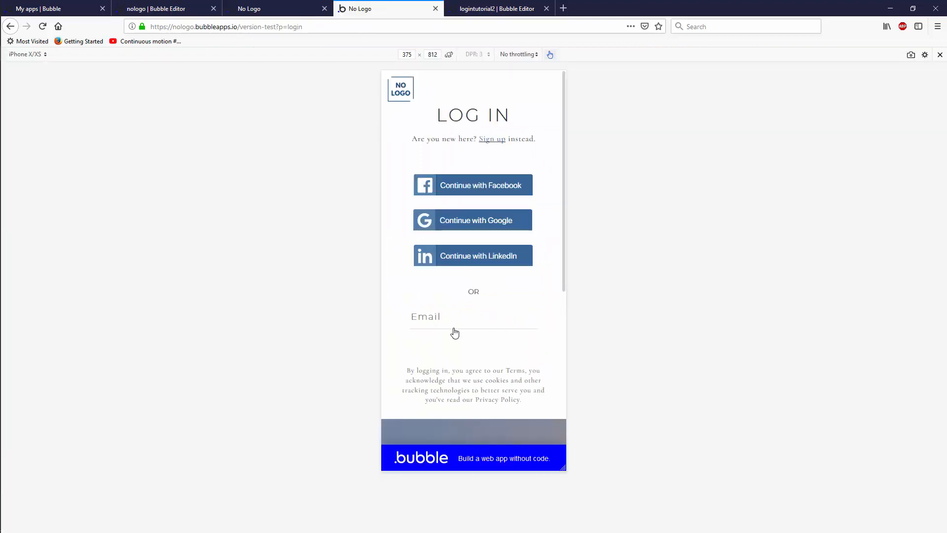
pyautogui.moveTo(452, 332)
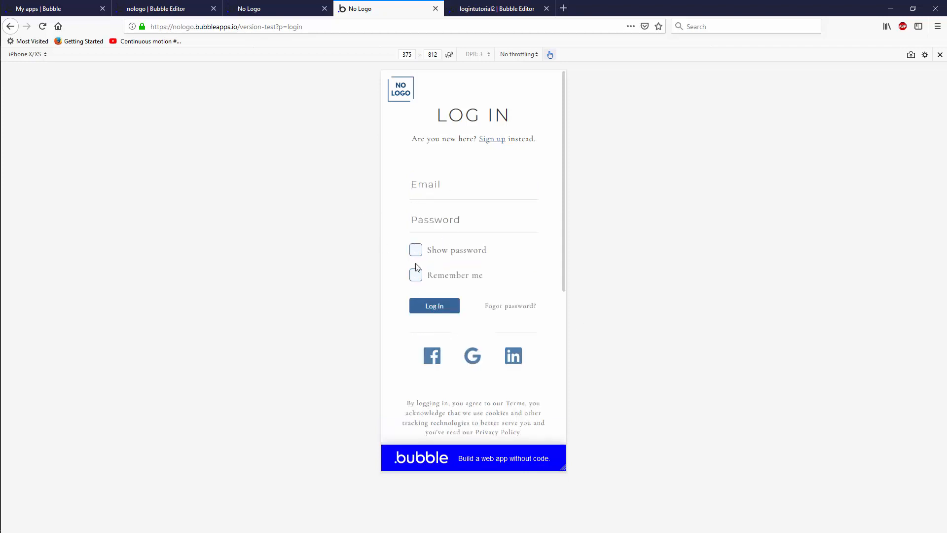
pyautogui.click(473, 185)
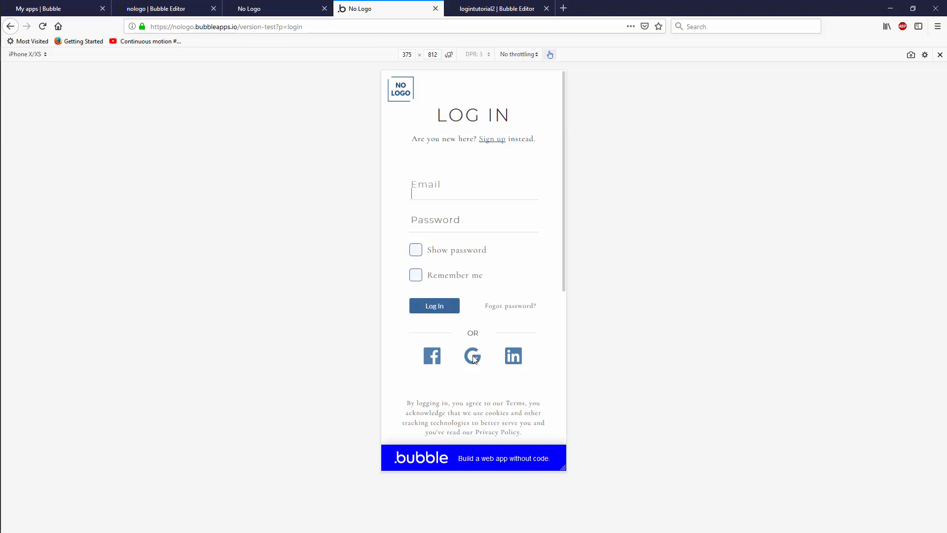
pyautogui.click(473, 193)
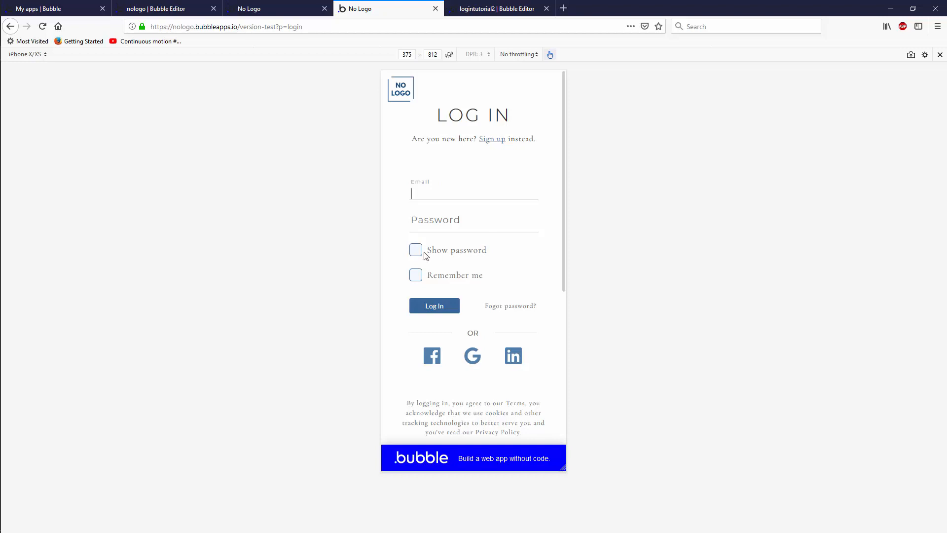
pyautogui.click(474, 193)
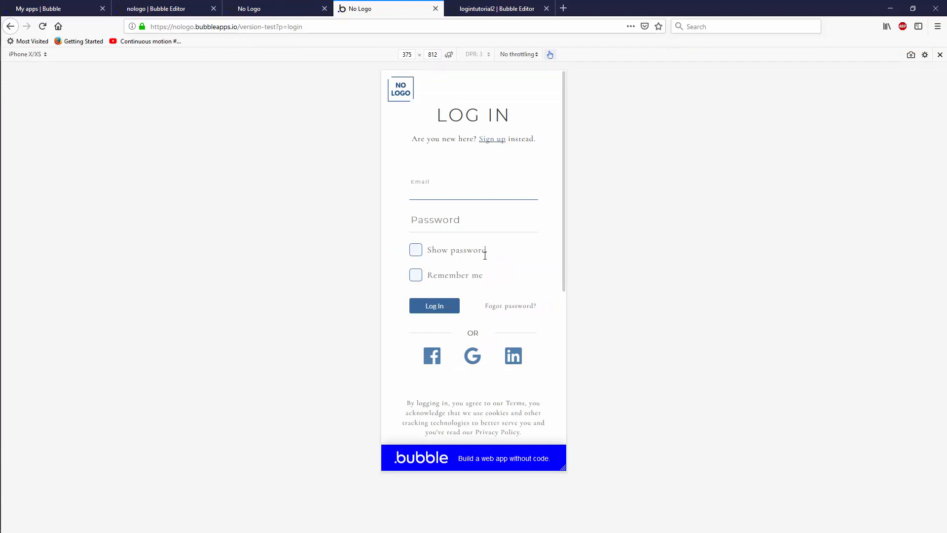
pyautogui.moveTo(472, 290)
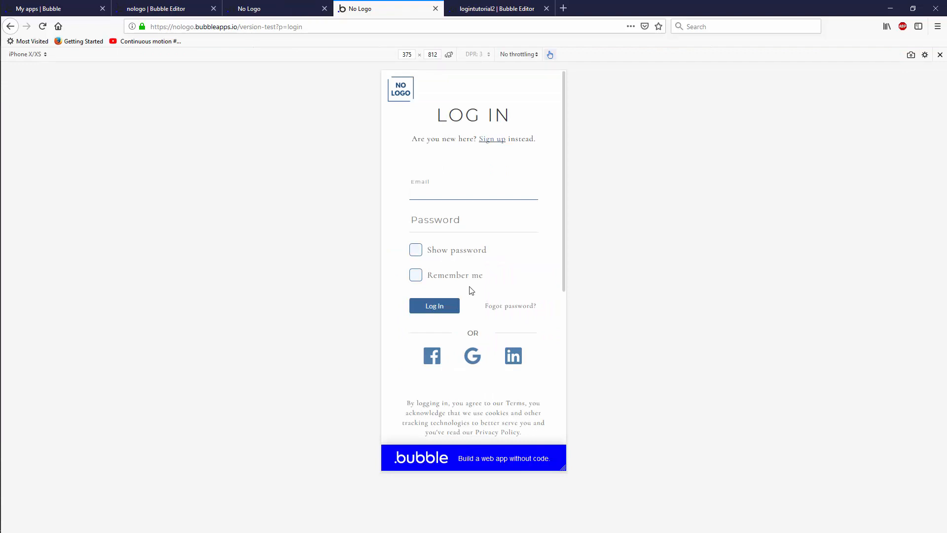
pyautogui.moveTo(475, 327)
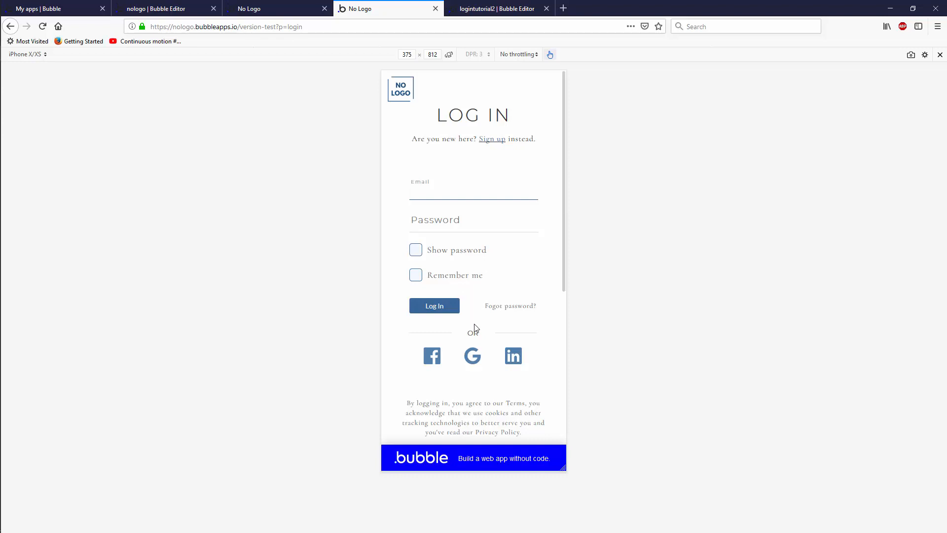
pyautogui.click(472, 192)
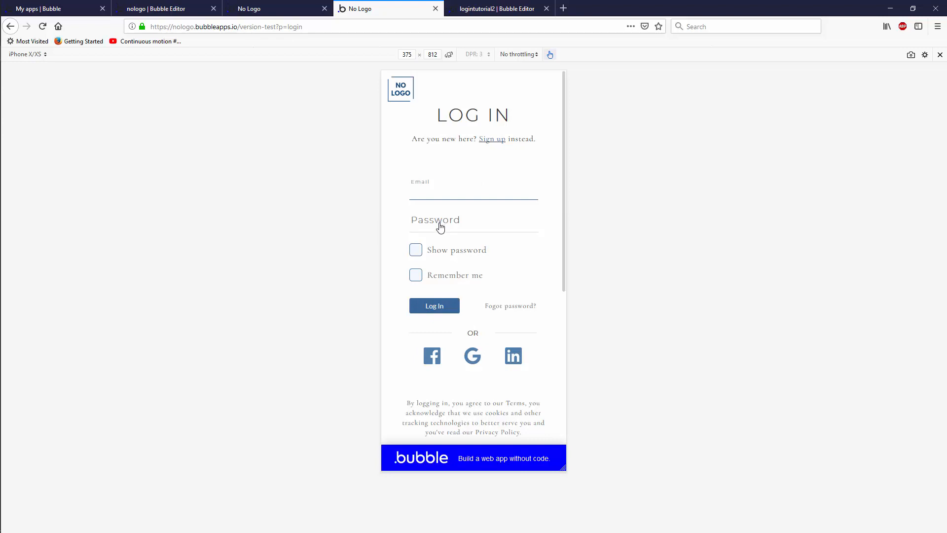
pyautogui.moveTo(405, 152)
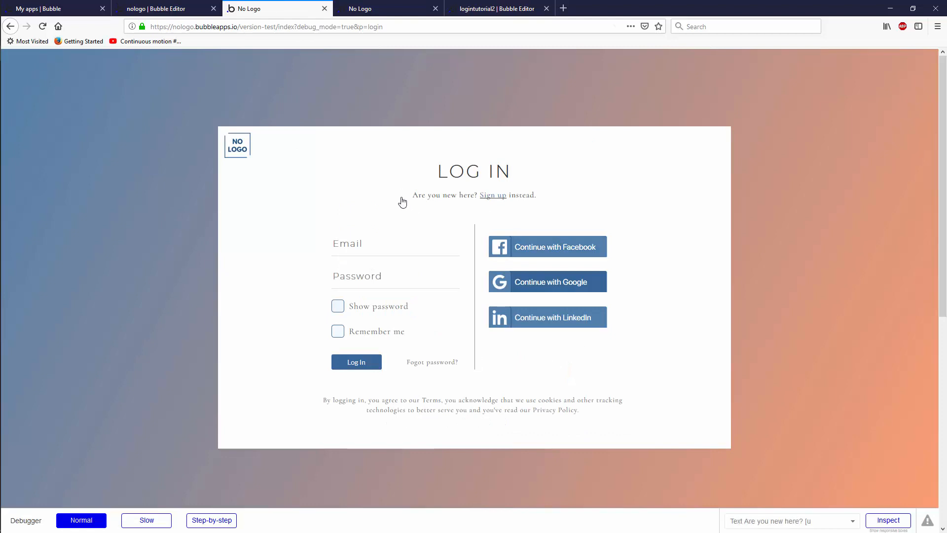
# - Copy the floating-label email group (Group EZ) and paste the duplicate directly below it
pyautogui.click(498, 9)
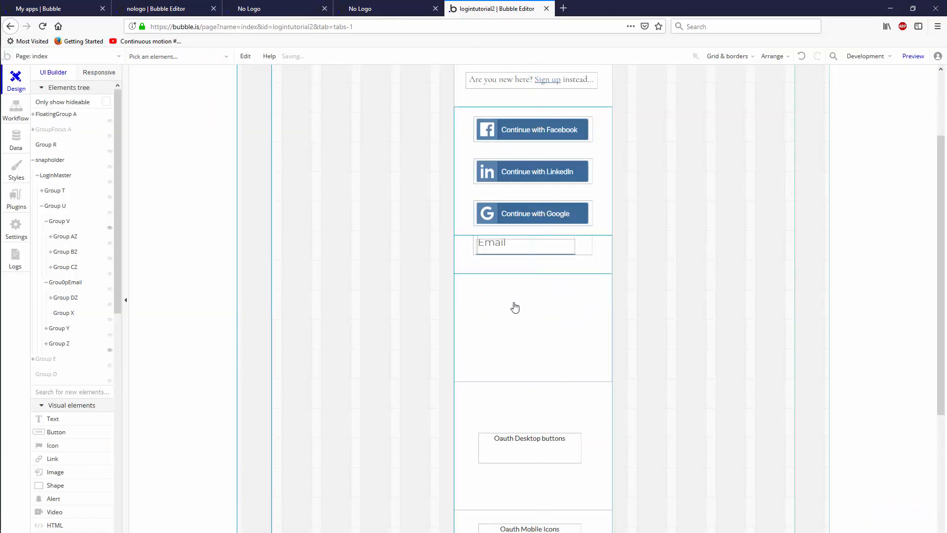
pyautogui.click(532, 253)
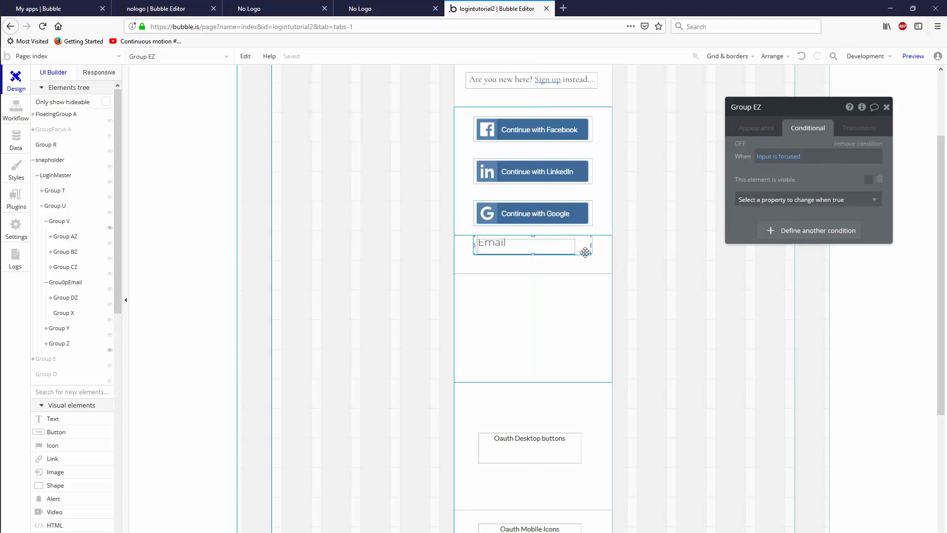
pyautogui.rightClick(525, 247)
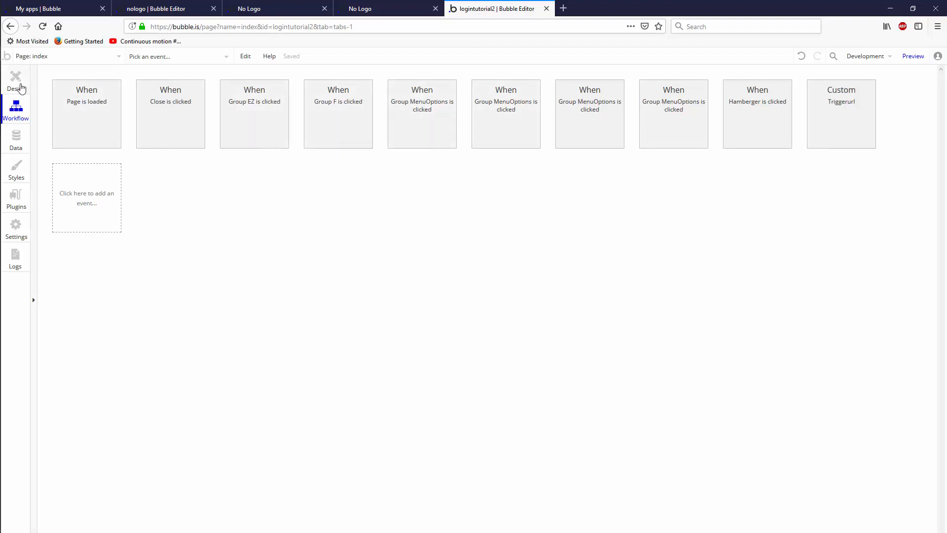
pyautogui.click(16, 79)
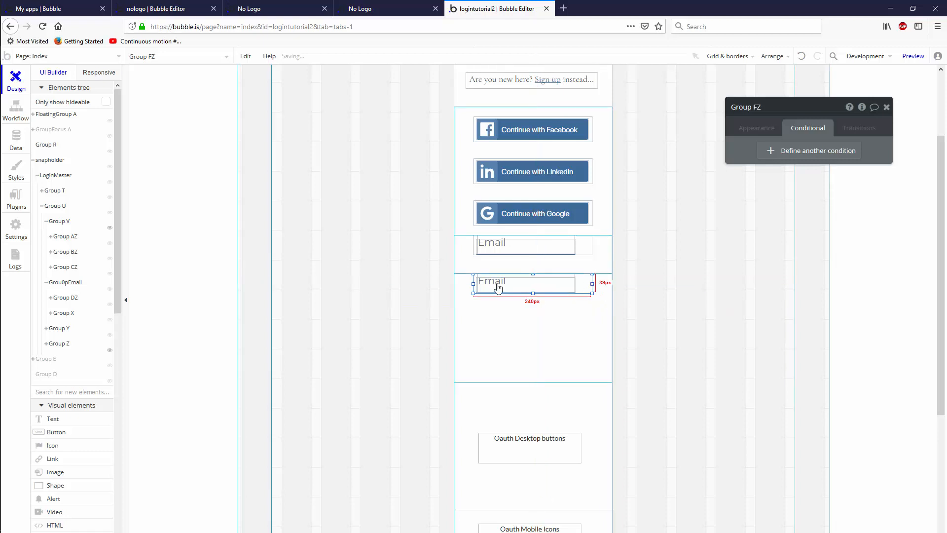
# - Relabel the copy as Password, rename its input InputPassword, and make Group FZ's click focus InputPassword
pyautogui.click(756, 127)
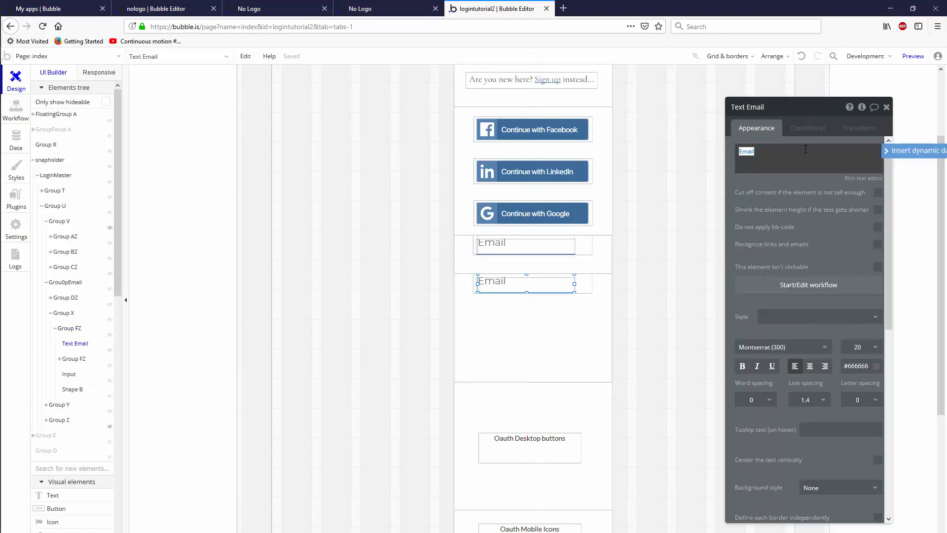
pyautogui.write('Password')
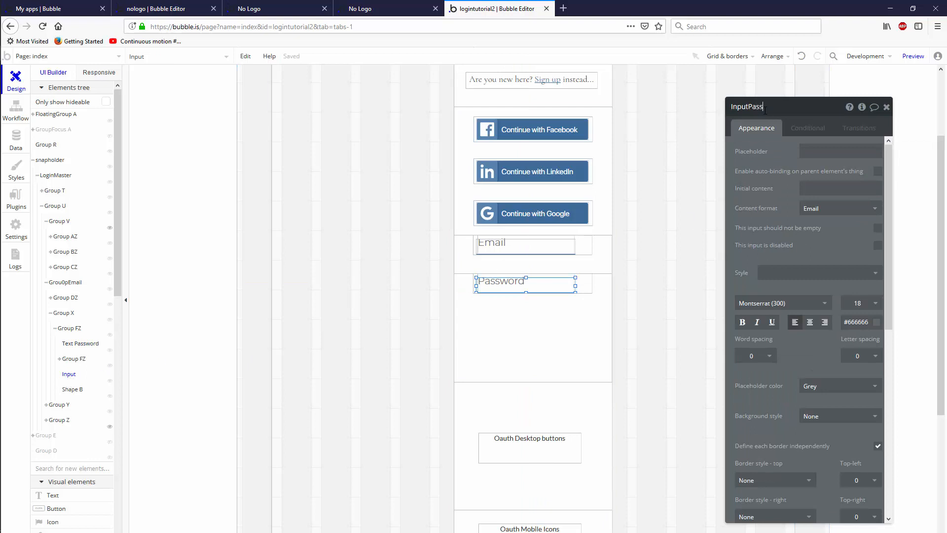
pyautogui.write('word')
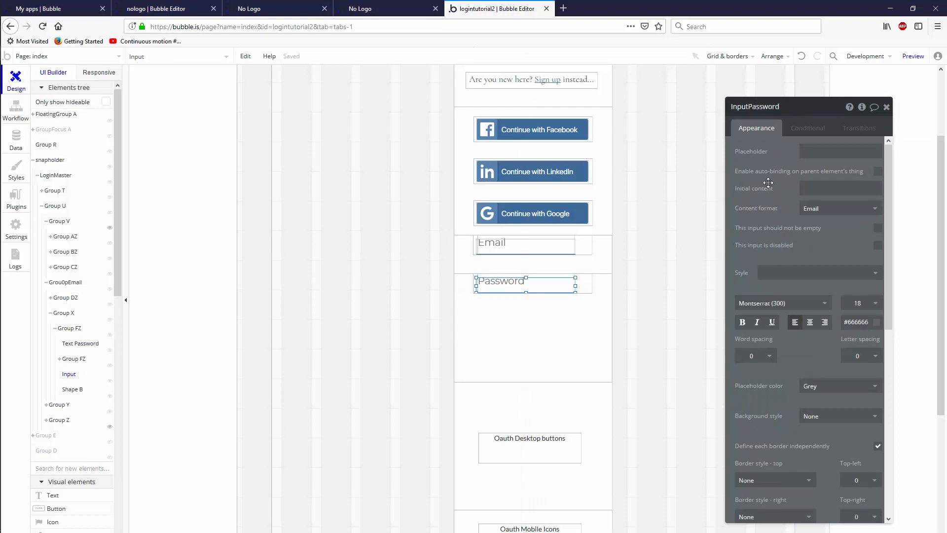
pyautogui.click(74, 358)
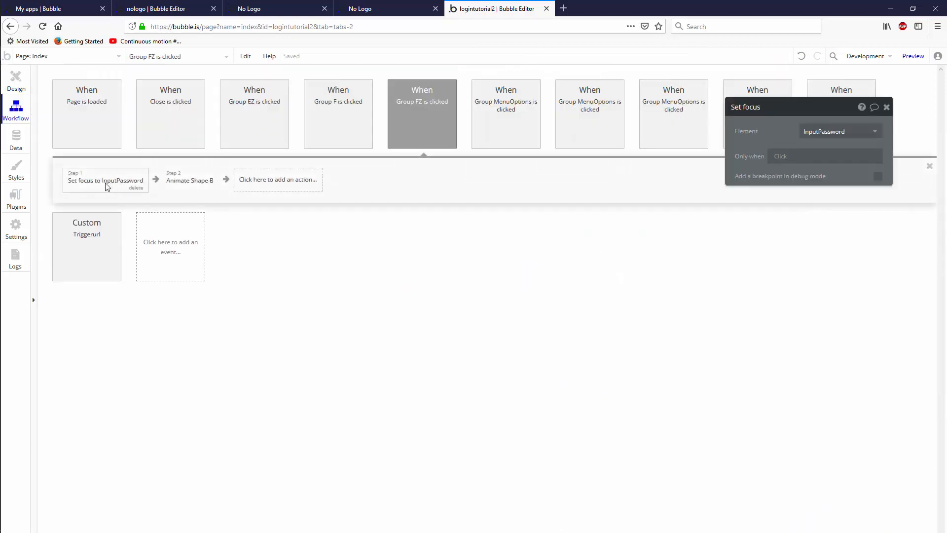
pyautogui.moveTo(404, 162)
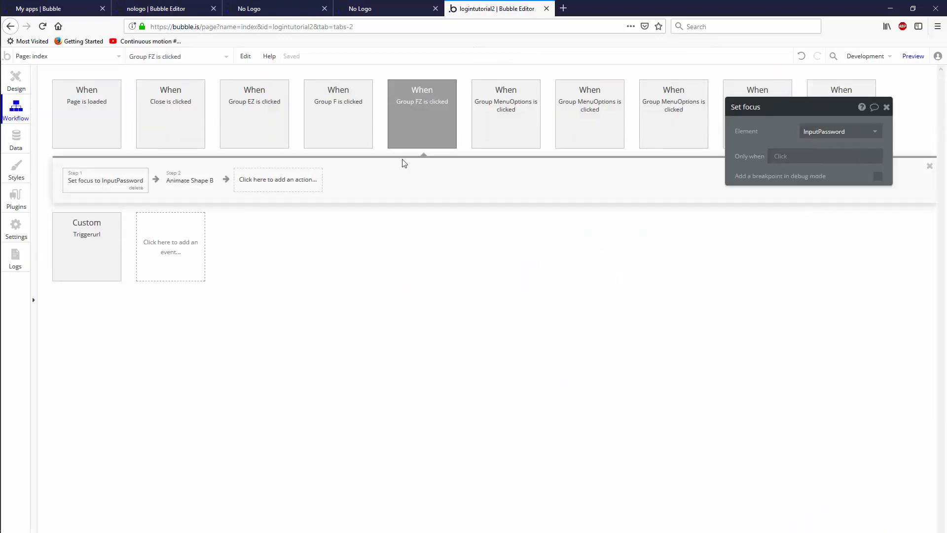
pyautogui.click(16, 82)
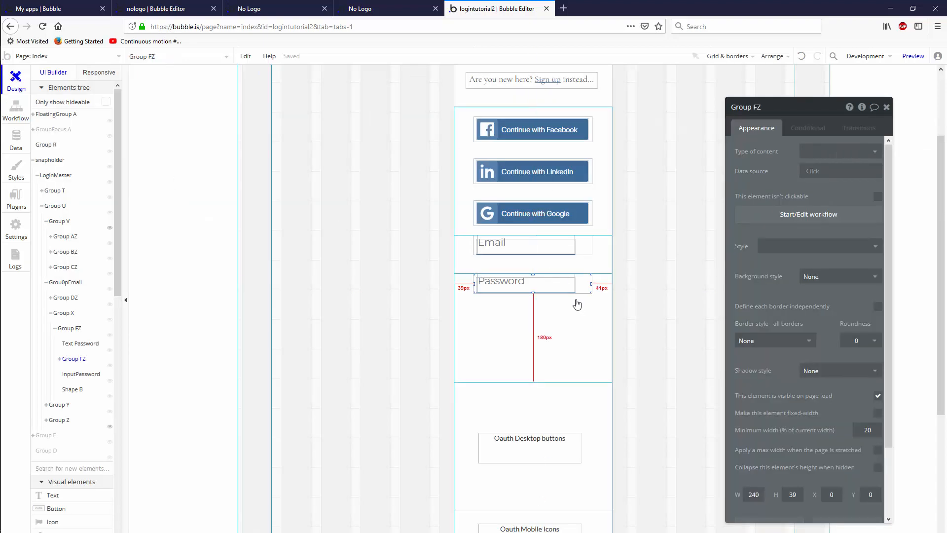
pyautogui.click(532, 285)
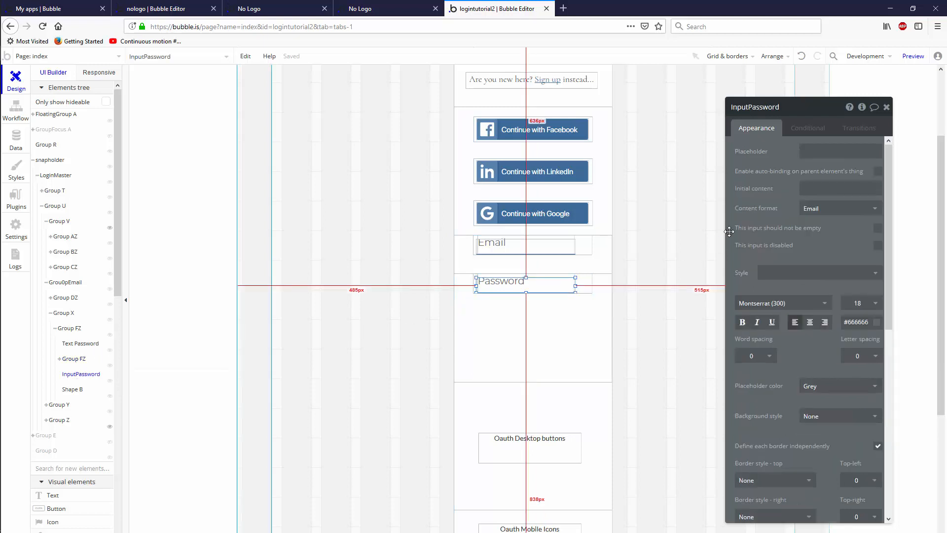
pyautogui.click(839, 208)
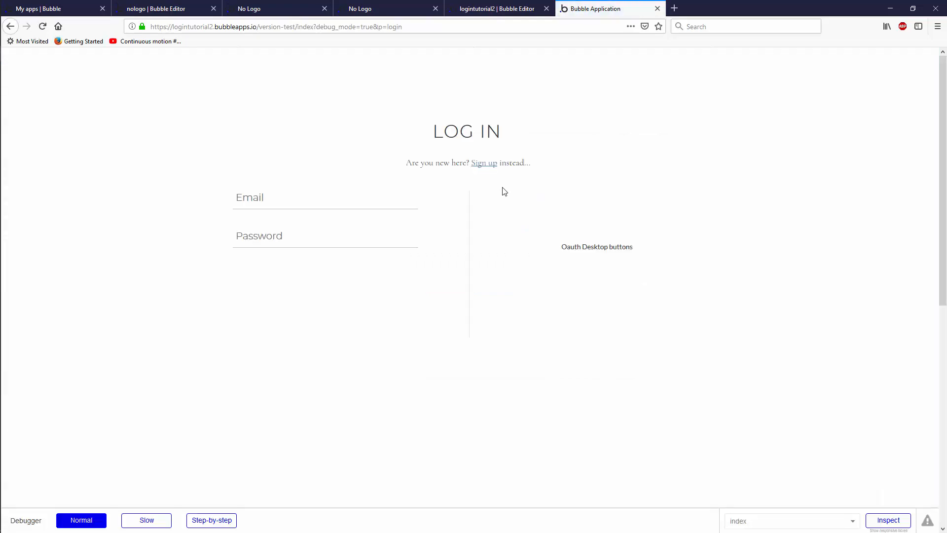
# - Enter a test value in the preview's Password field to confirm it masks characters
pyautogui.click(325, 236)
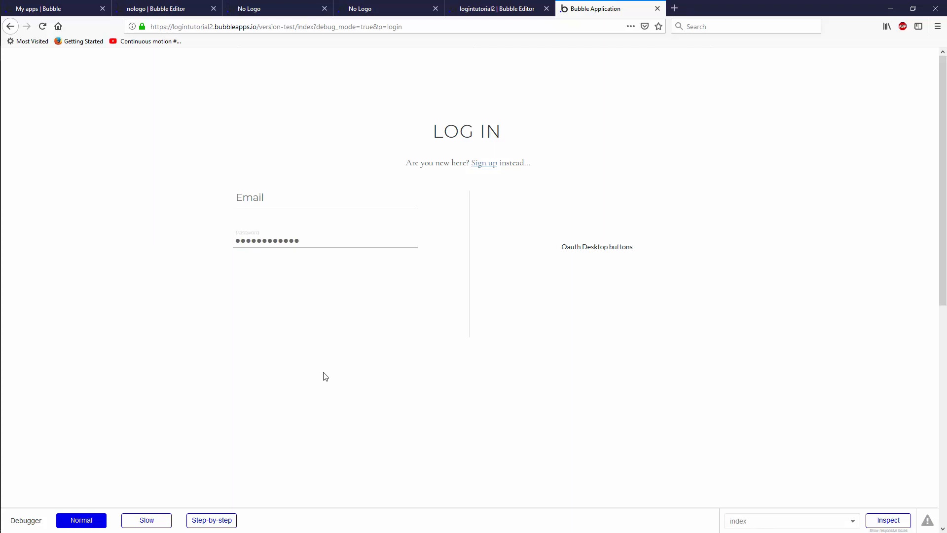
pyautogui.click(496, 9)
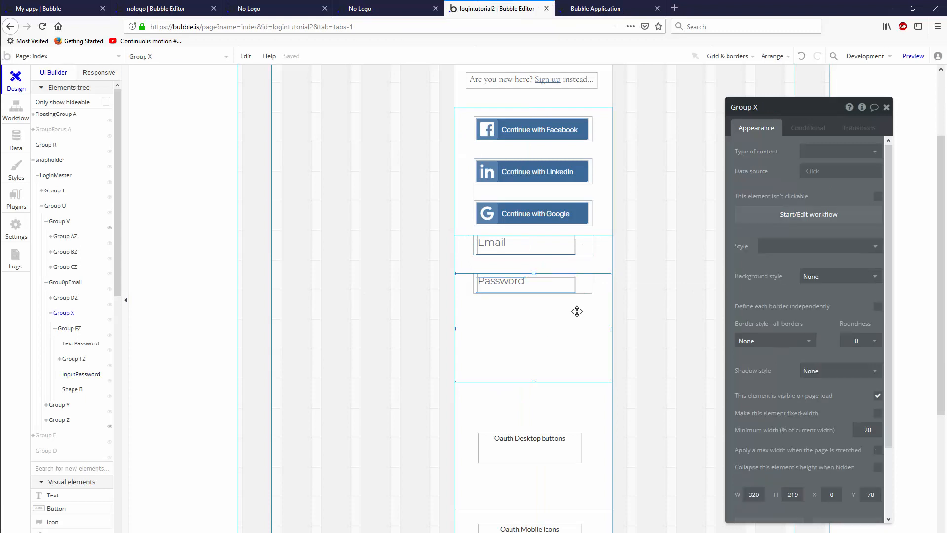
pyautogui.moveTo(549, 238)
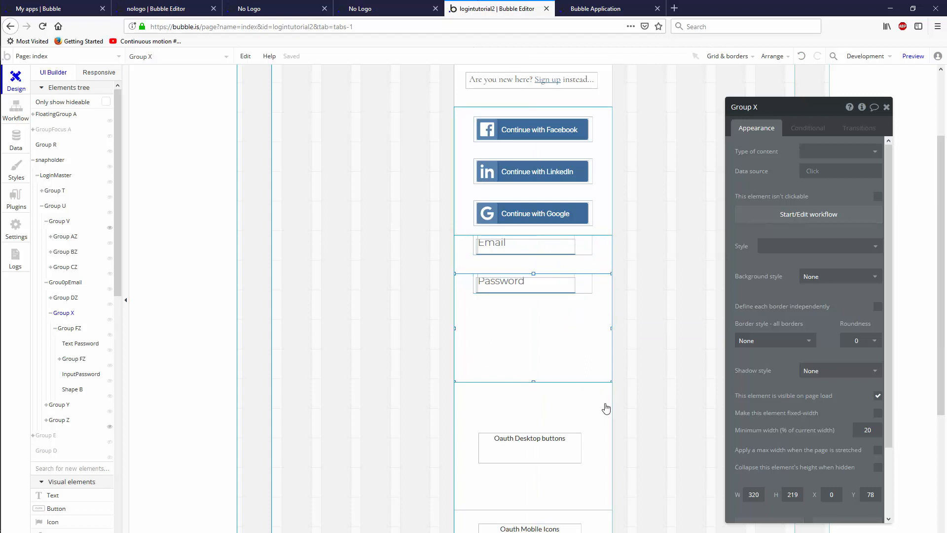
pyautogui.moveTo(63, 313)
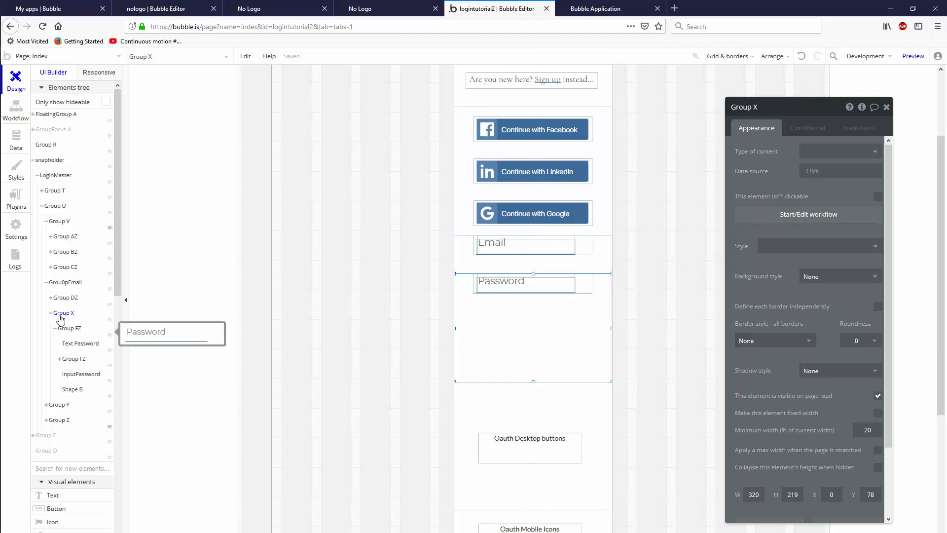
# - Copy the Remember me checkbox group (Group AZ) from the nologo login design
pyautogui.click(51, 313)
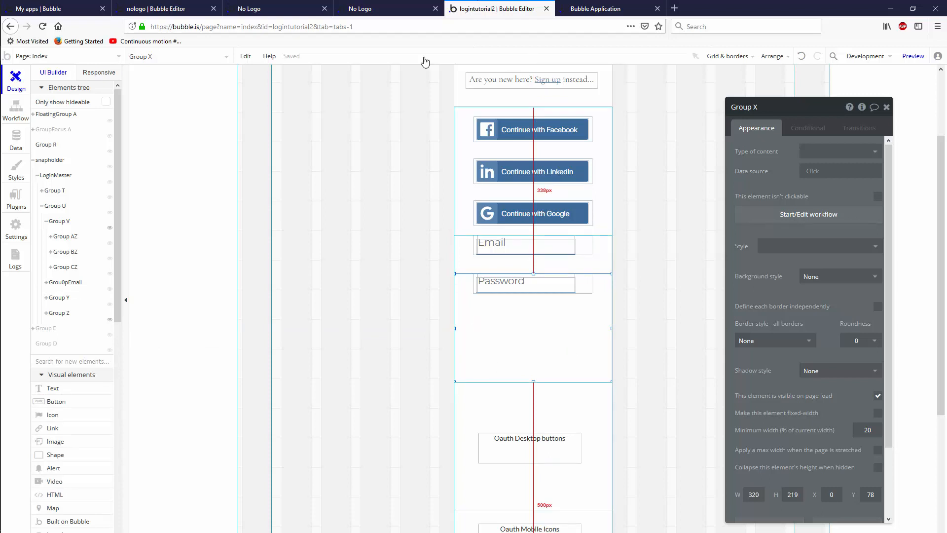
pyautogui.click(166, 9)
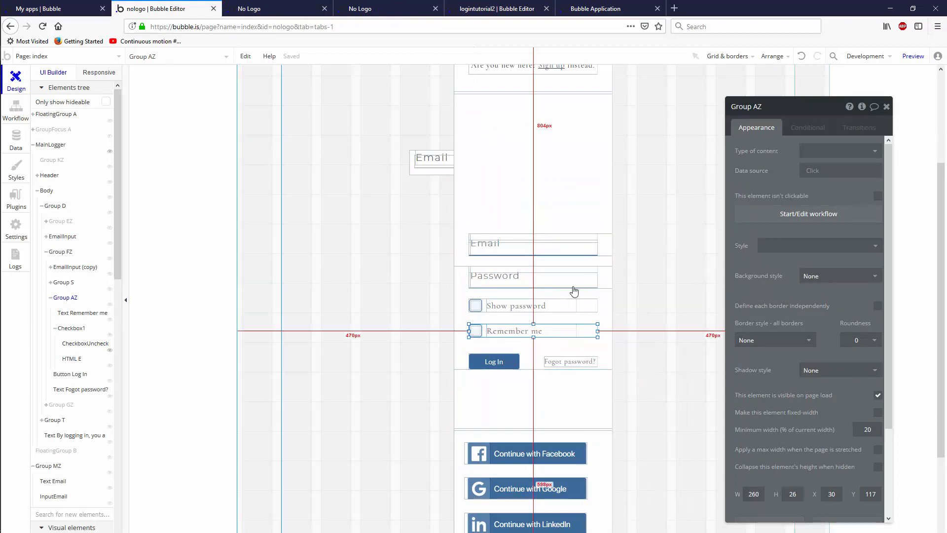
pyautogui.rightClick(533, 214)
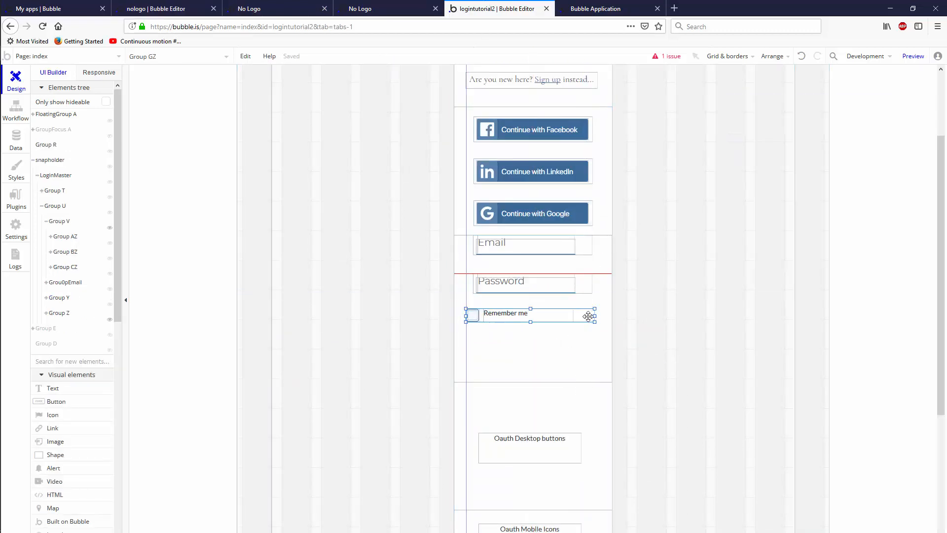
# - Dismiss the style issue and set Group GZ to X 45, width 235 to match InputPassword's left edge
pyautogui.click(530, 314)
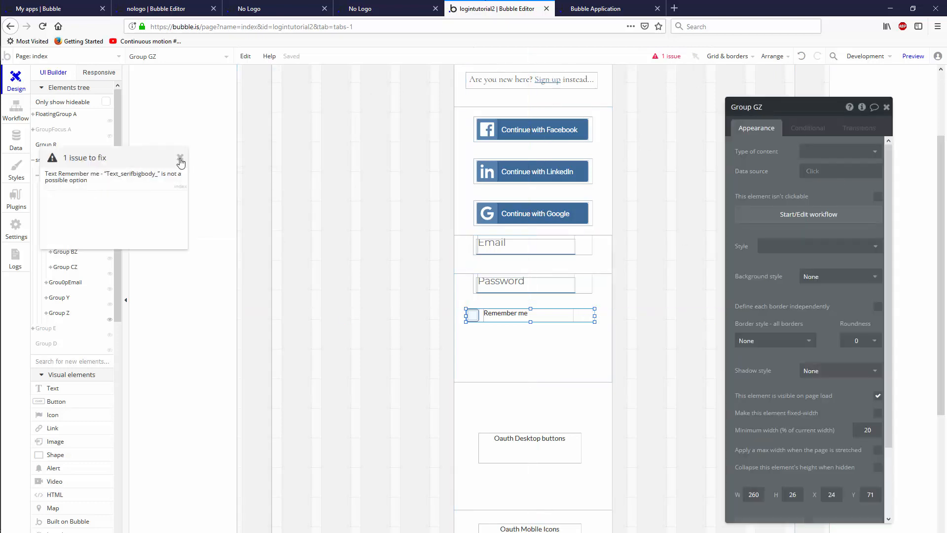
pyautogui.click(181, 162)
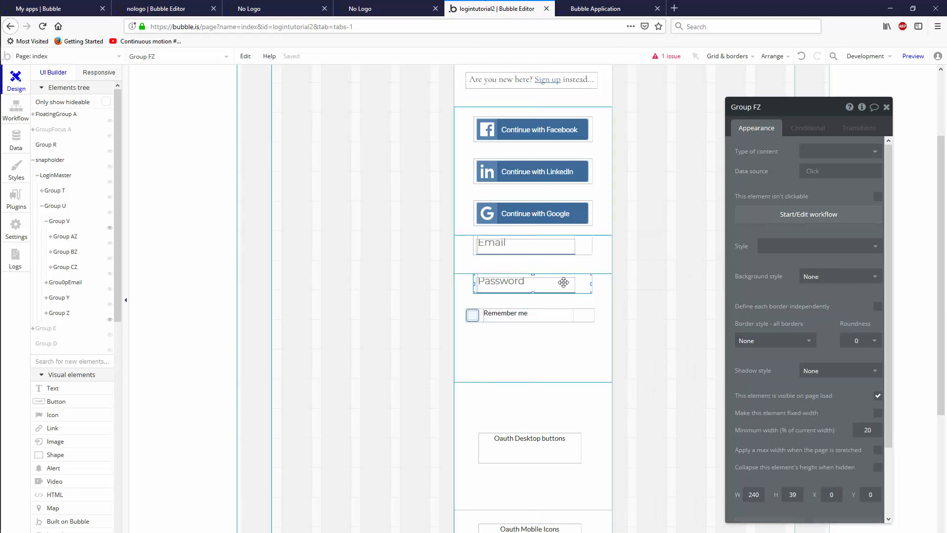
pyautogui.scroll(-3)
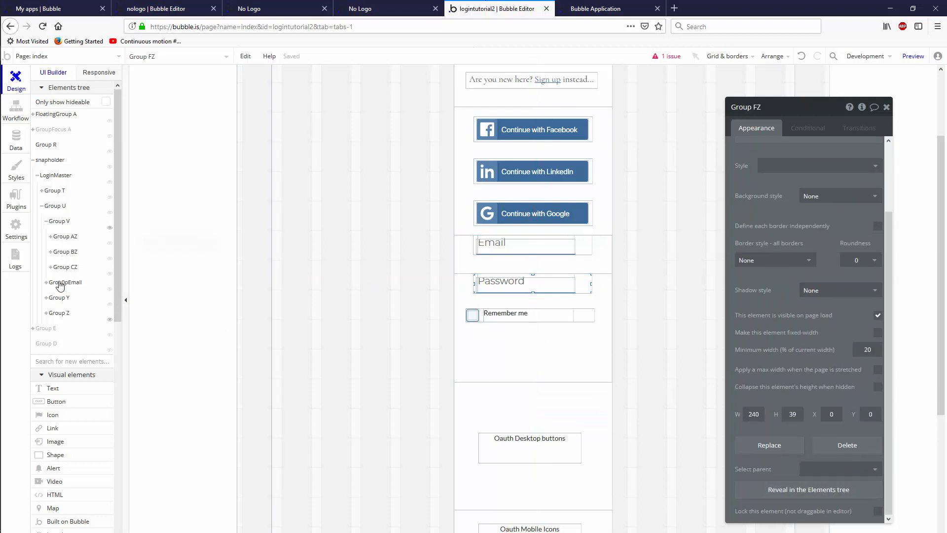
pyautogui.click(47, 282)
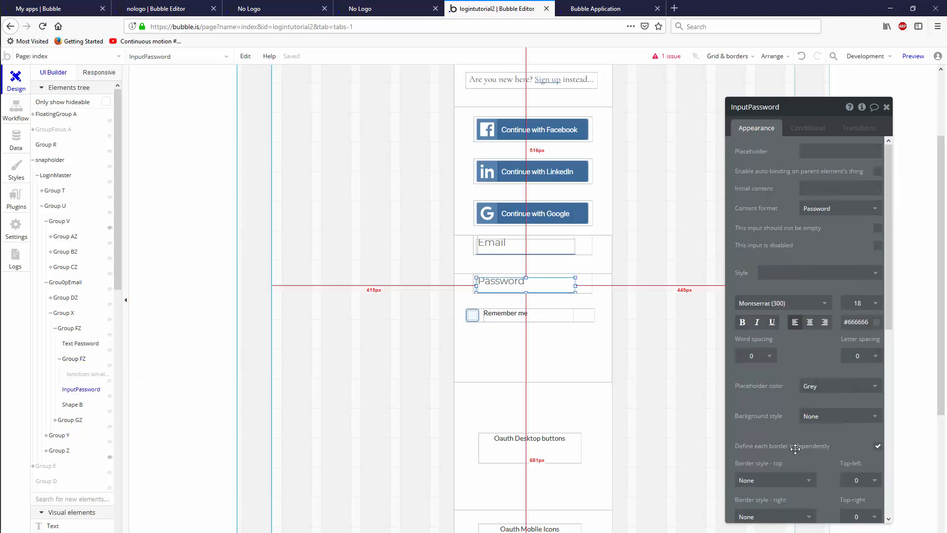
pyautogui.scroll(-3)
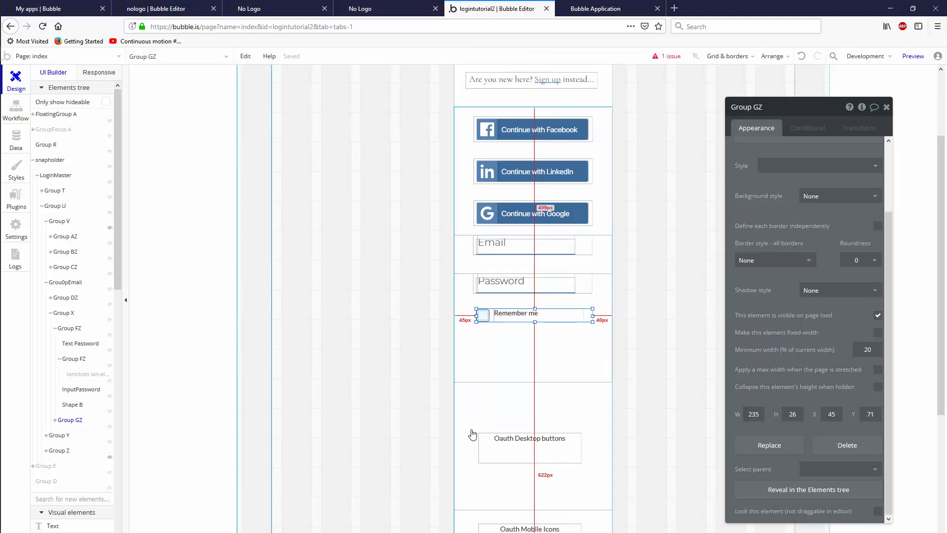
# - Remove the label's missing style and set it to Montserrat (300) in grey #666666
pyautogui.click(516, 313)
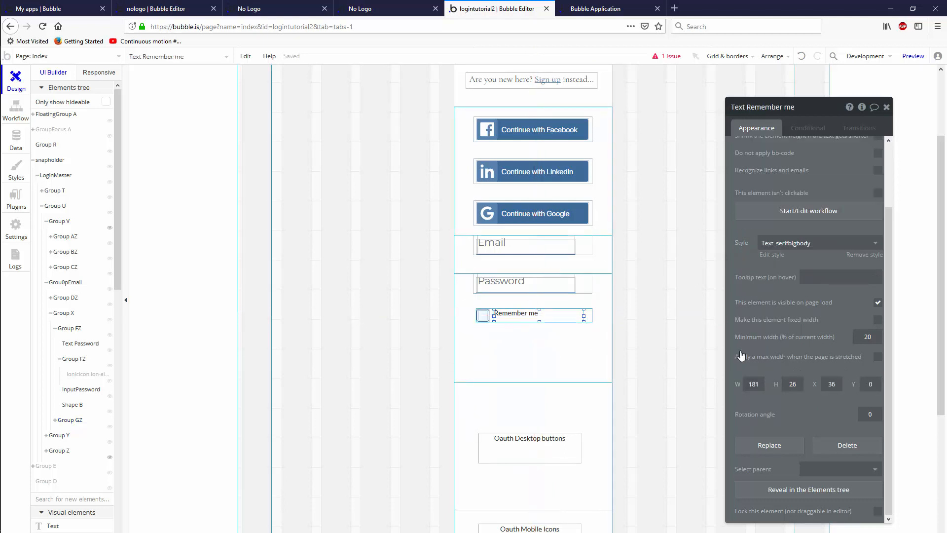
pyautogui.scroll(3)
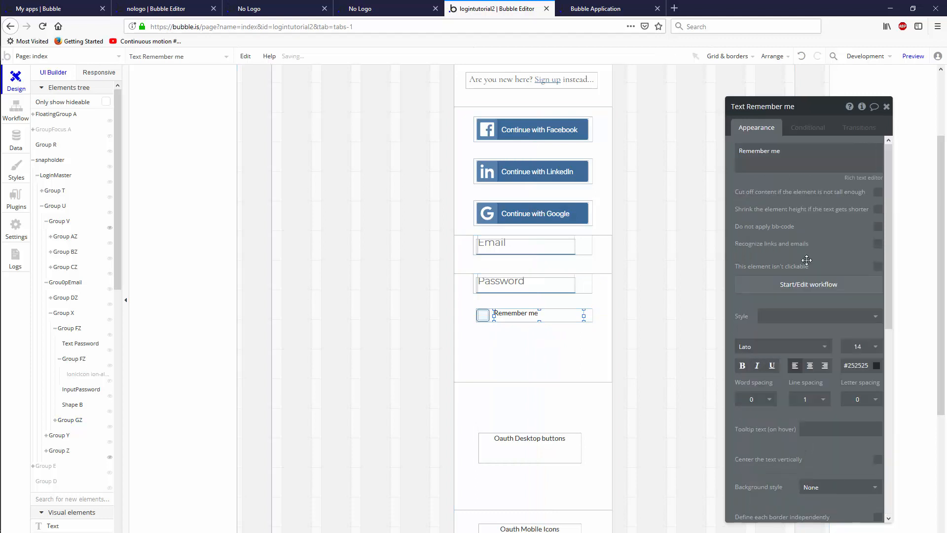
pyautogui.click(780, 345)
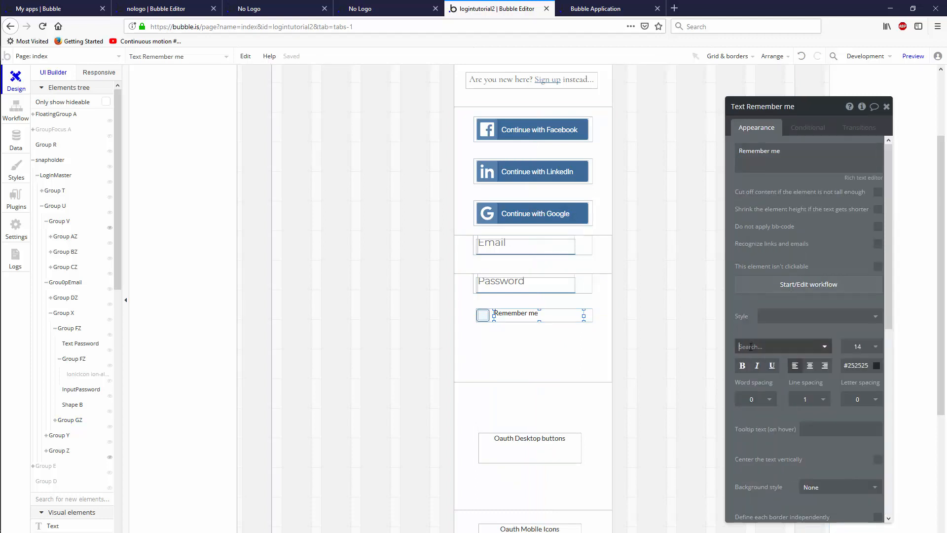
pyautogui.click(780, 346)
pyautogui.write('montser')
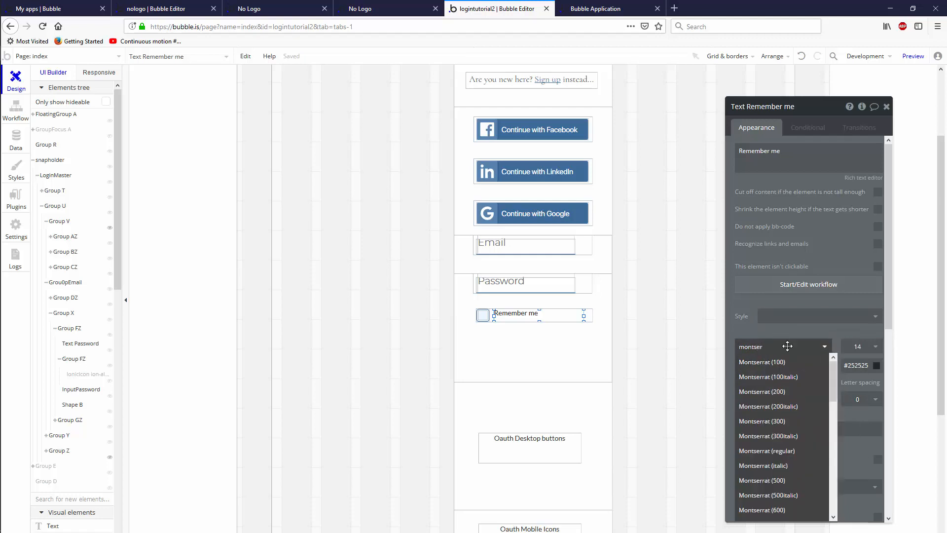
pyautogui.click(762, 435)
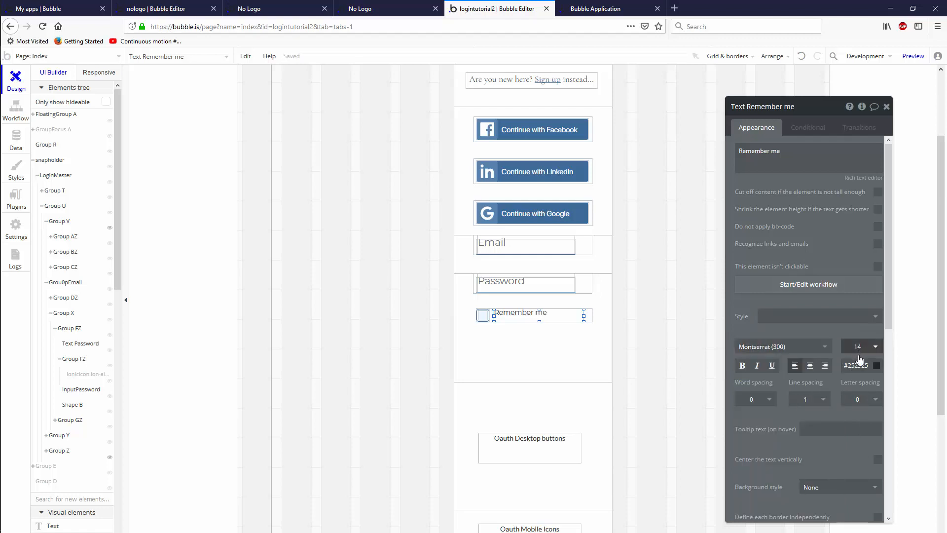
pyautogui.click(857, 365)
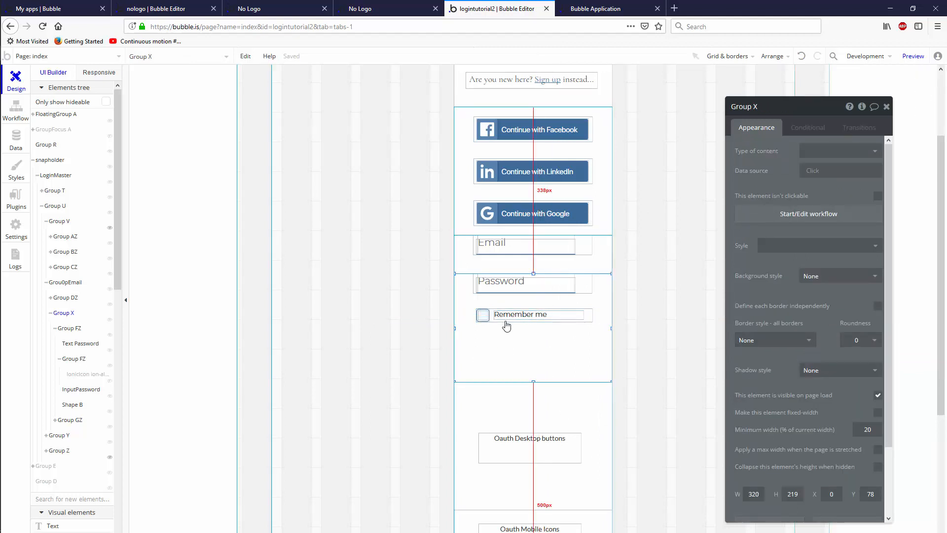
pyautogui.click(521, 313)
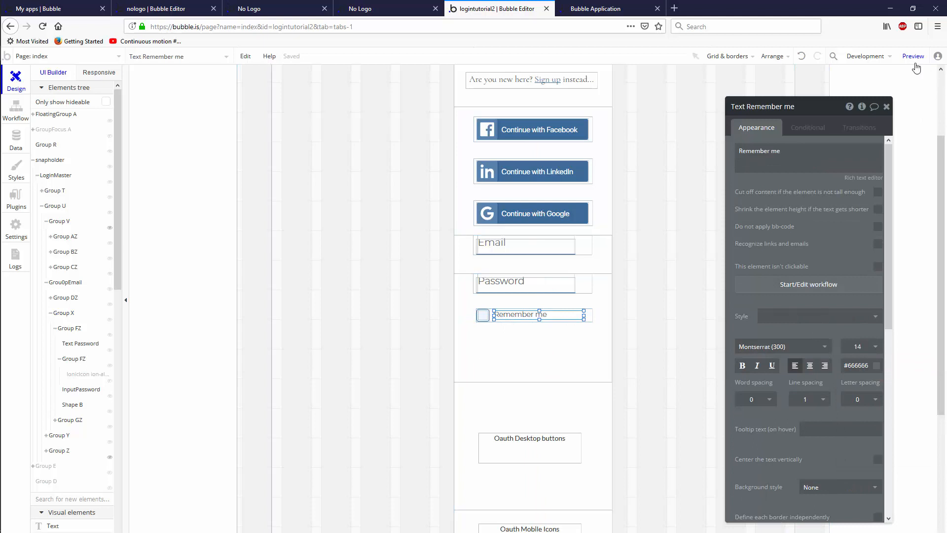
# - Preview the login page and toggle the Remember me checkbox on and off
pyautogui.click(913, 55)
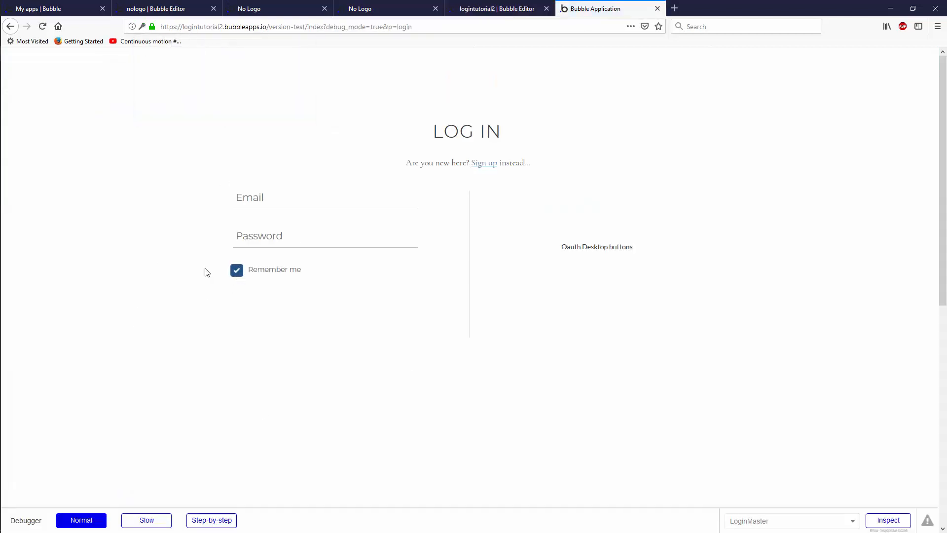
pyautogui.click(235, 269)
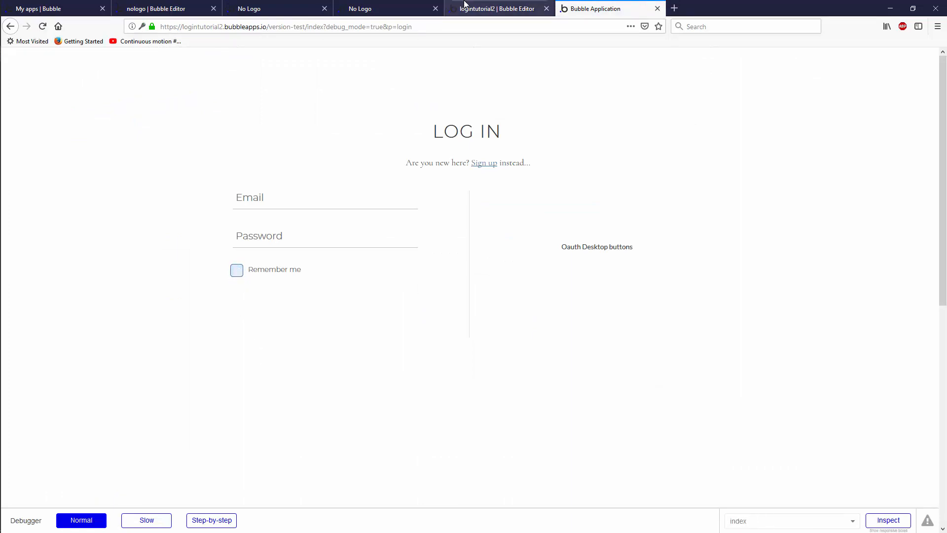
# - Drop a new Button under the Remember me row and set its X to 45
pyautogui.click(500, 9)
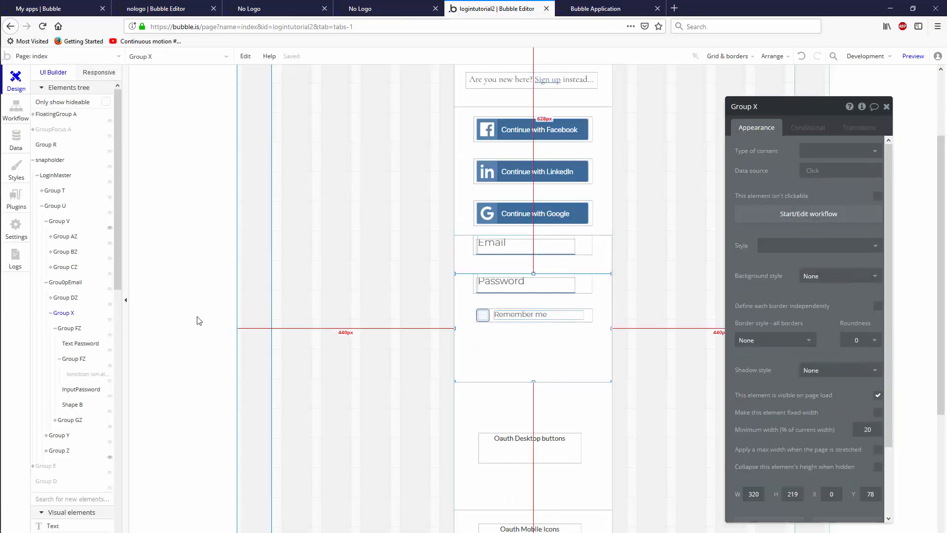
pyautogui.scroll(-3)
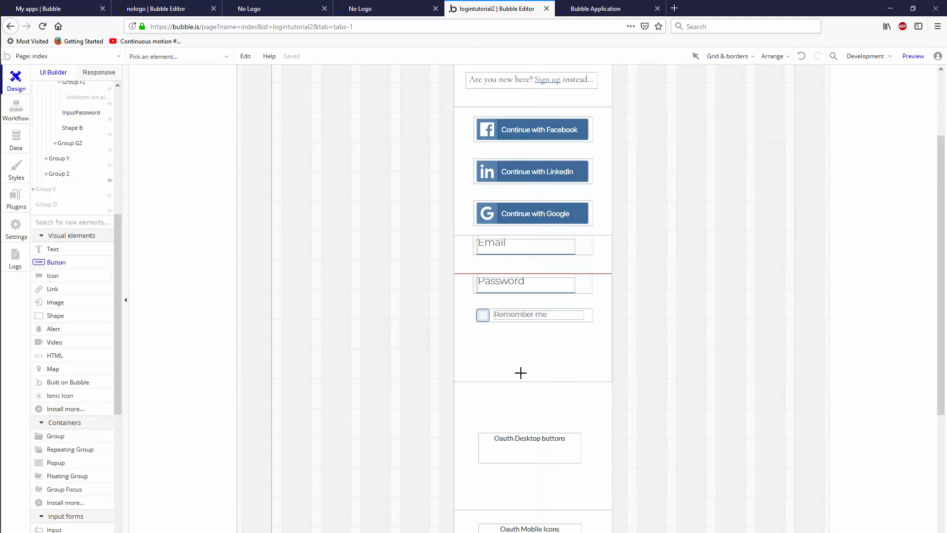
pyautogui.click(520, 344)
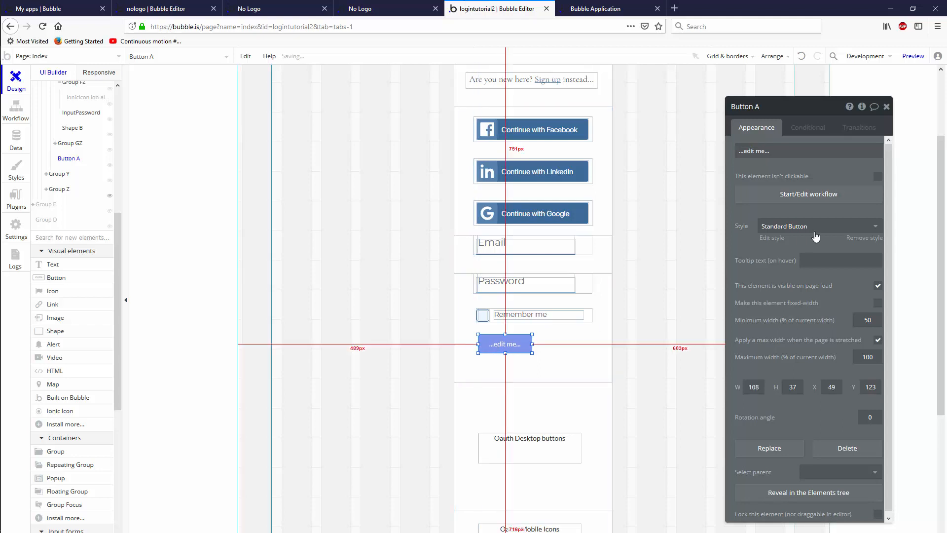
pyautogui.tripleClick(831, 387)
pyautogui.write('45')
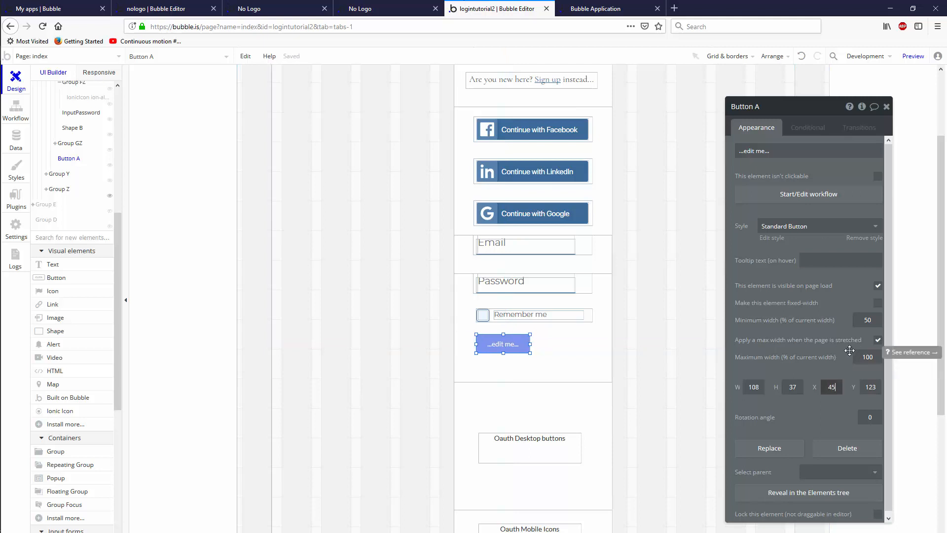
# - Give the Standard Button style a darker steel-blue background, grey not-clickable colour and a Montserrat font
pyautogui.click(771, 237)
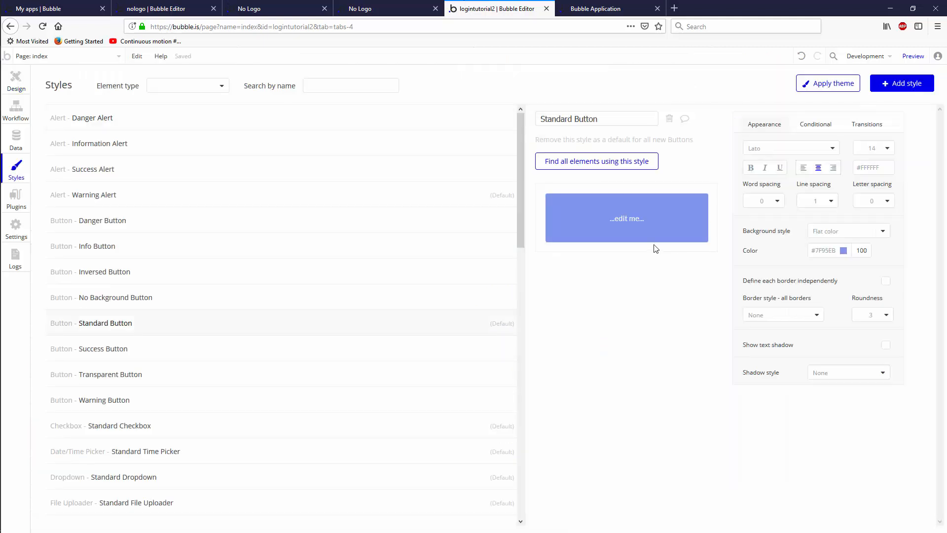
pyautogui.click(843, 249)
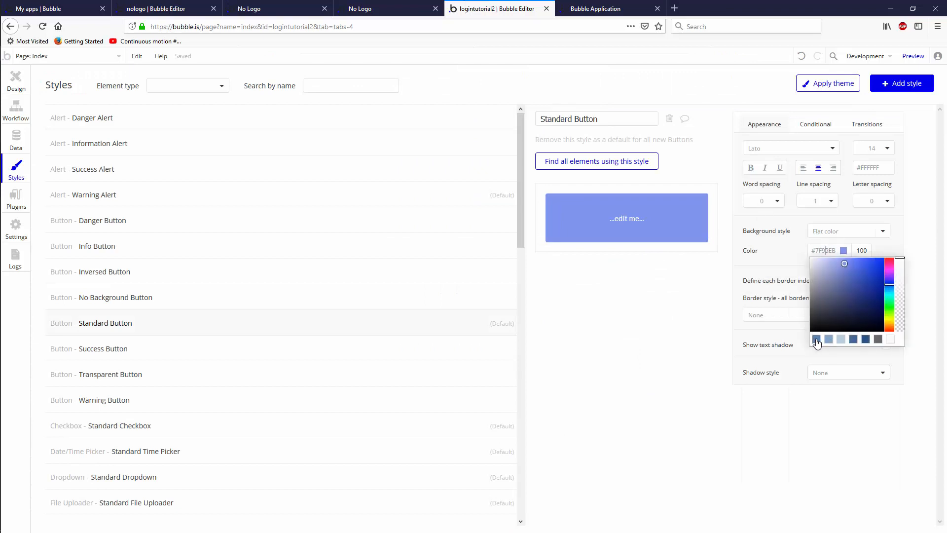
pyautogui.click(815, 124)
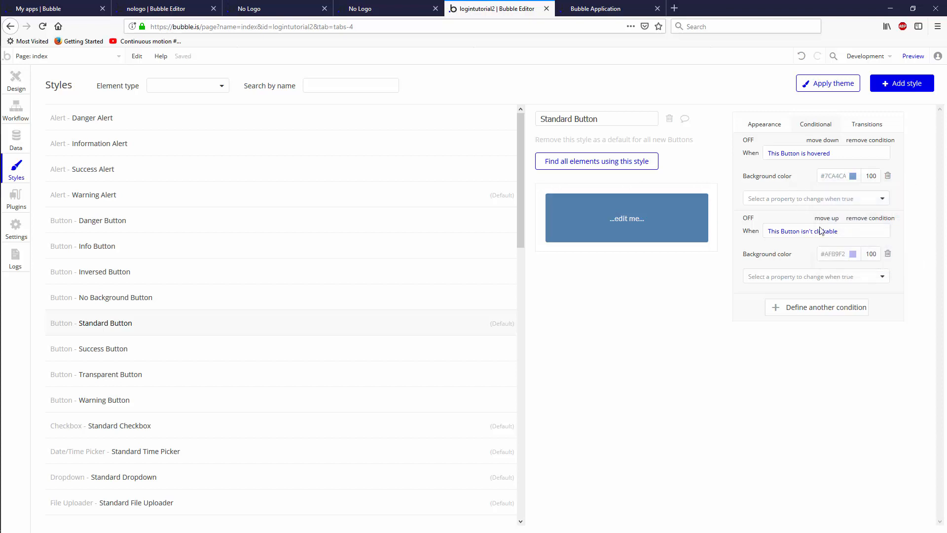
pyautogui.click(853, 254)
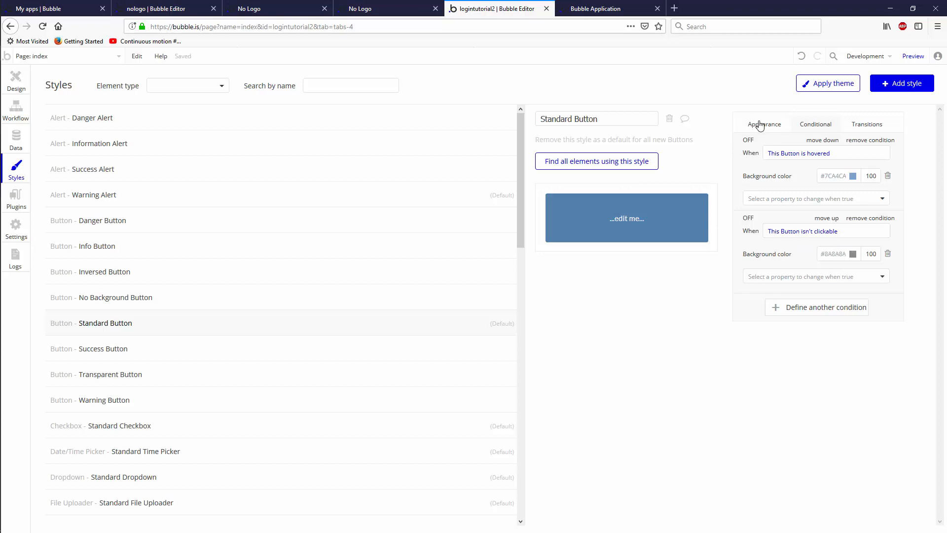
pyautogui.click(763, 125)
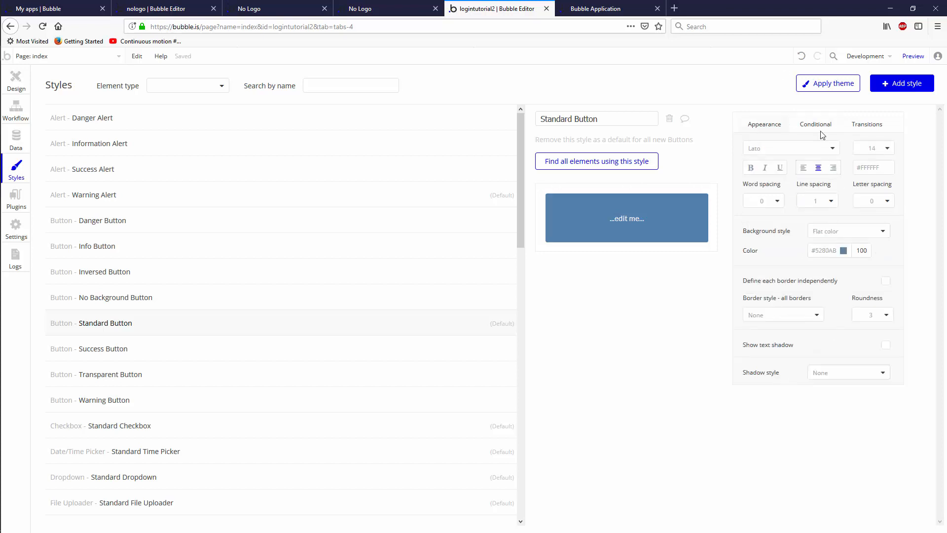
pyautogui.moveTo(758, 154)
pyautogui.write('montser')
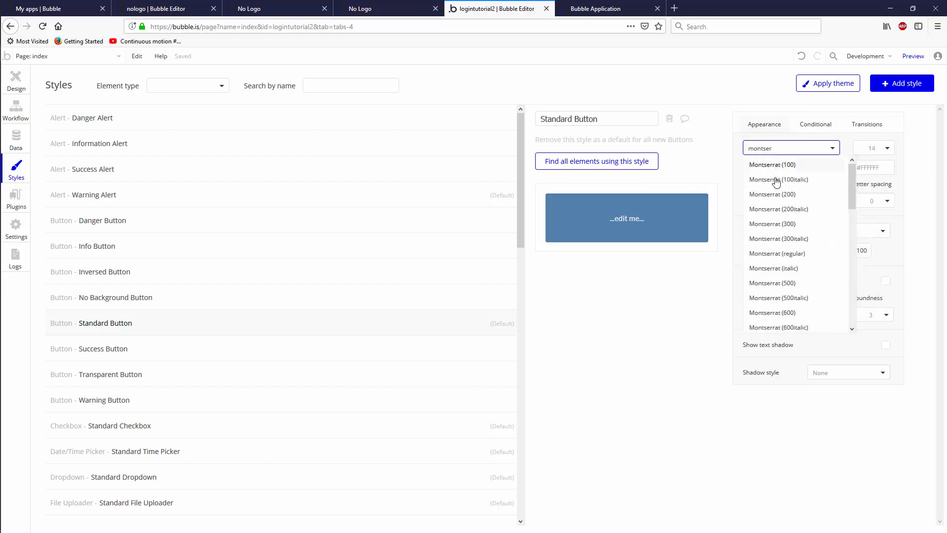
pyautogui.click(772, 224)
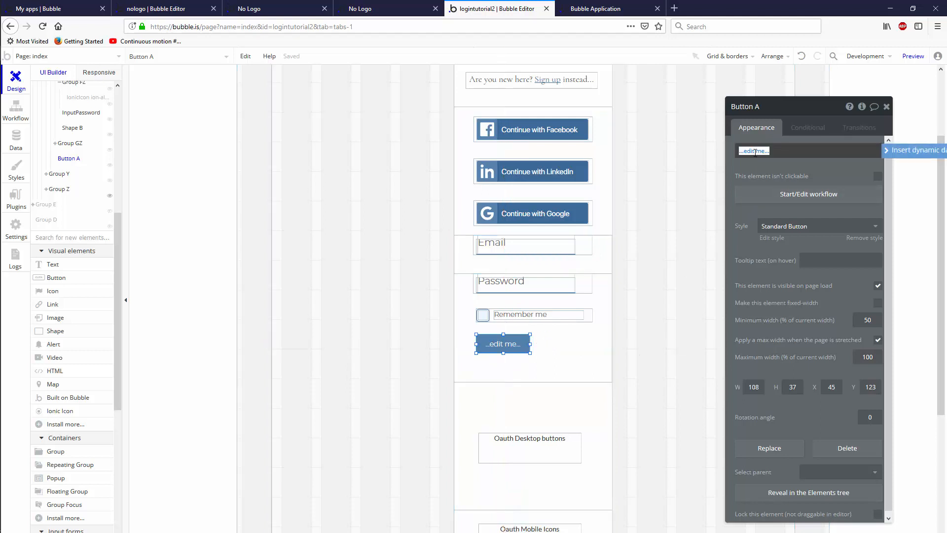
# - Set the button's text to 'Log in'
pyautogui.write('Log in')
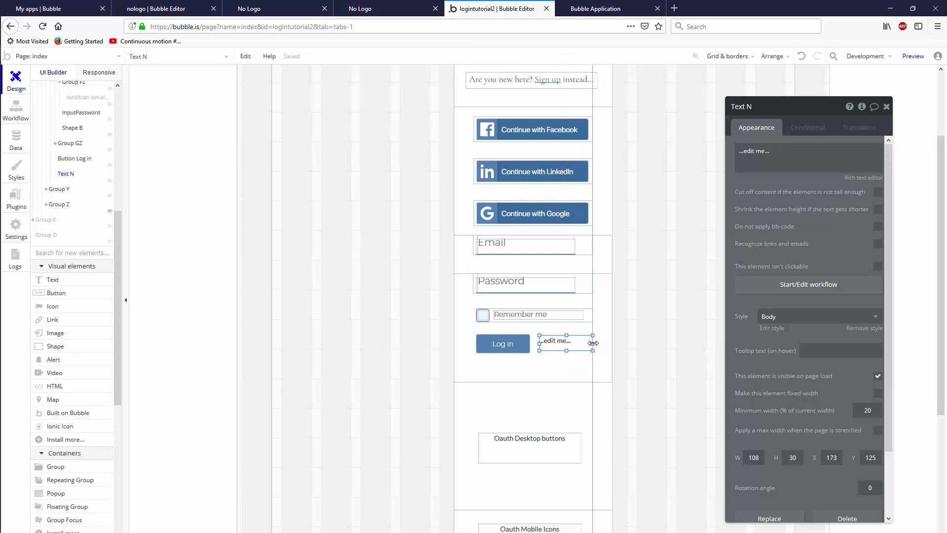
# - Make the text 'Forgot password?' in Cormorant regular, colour #666666, wrapped in [u][/u] underline tags
pyautogui.write('Forgot pas')
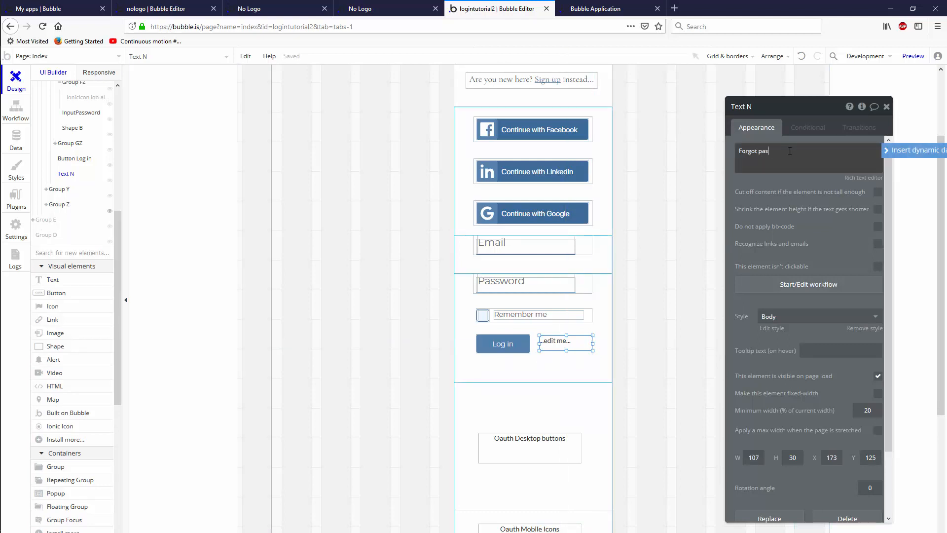
pyautogui.write('sword?')
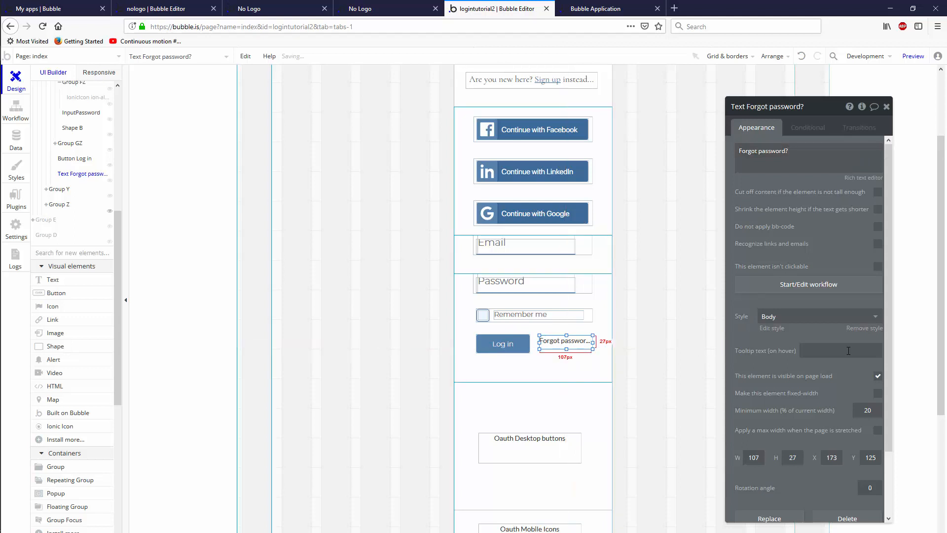
pyautogui.click(862, 327)
pyautogui.write('cormo')
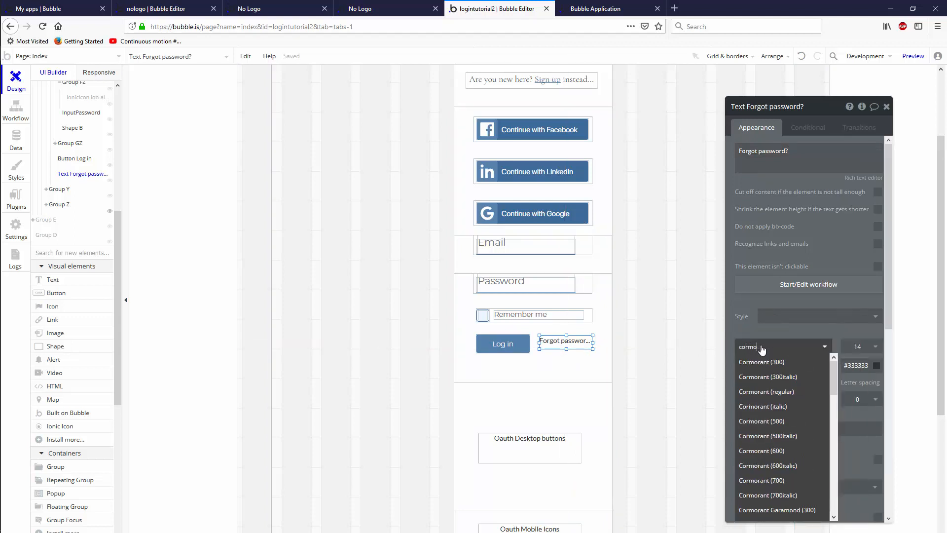
pyautogui.click(763, 391)
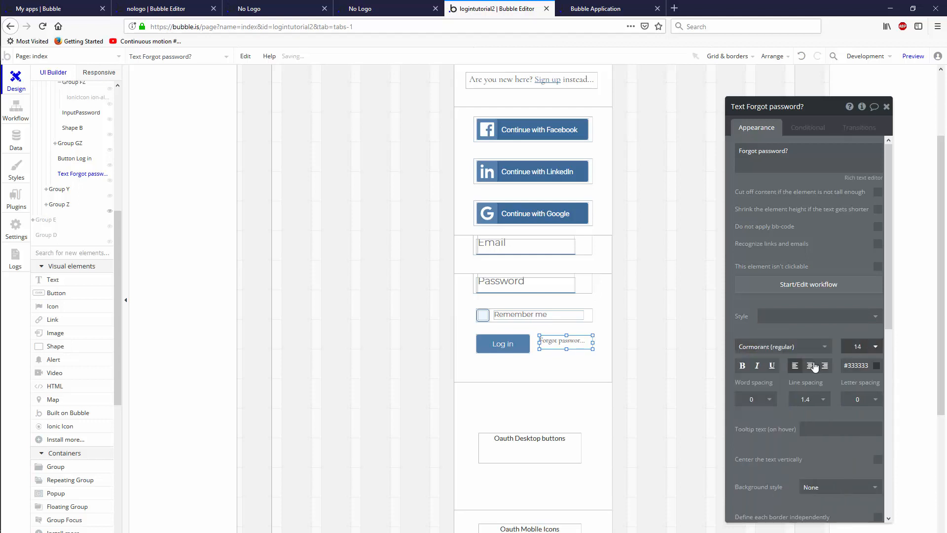
pyautogui.click(875, 365)
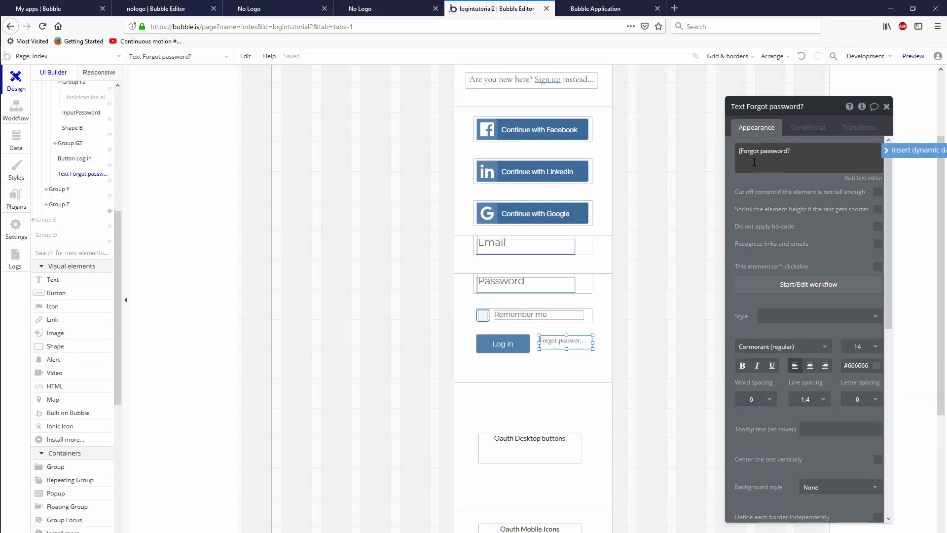
pyautogui.write('[u]')
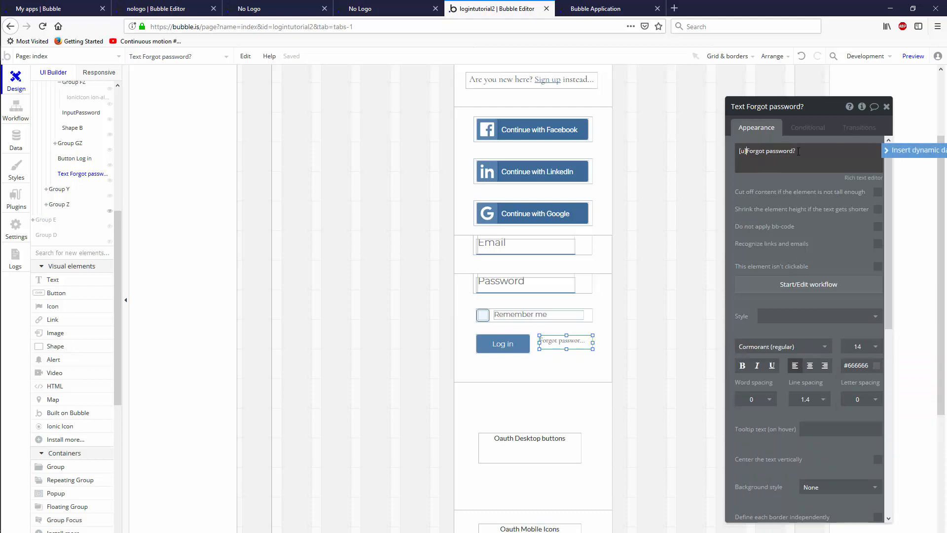
pyautogui.write('[/u]')
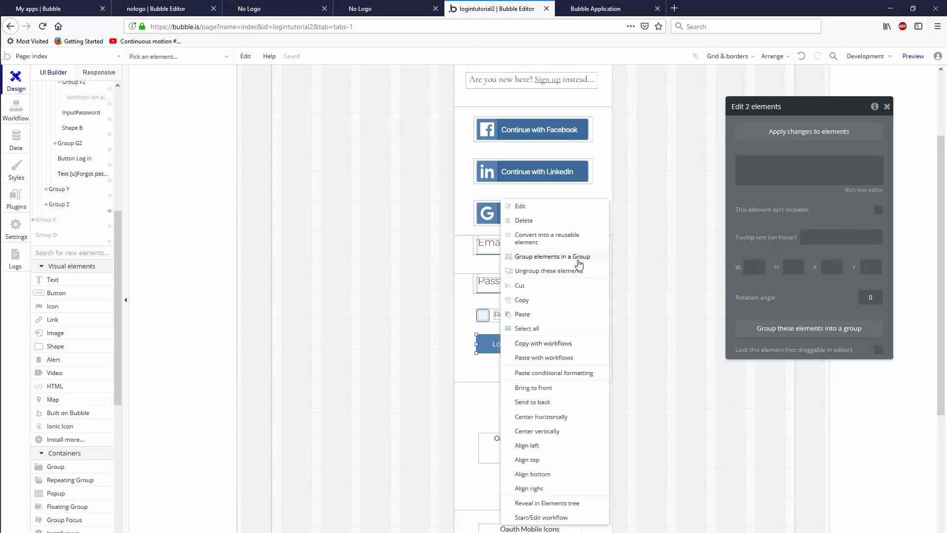
# - Arrange the Log in button and link together, then move to the Responsive view
pyautogui.rightClick(555, 344)
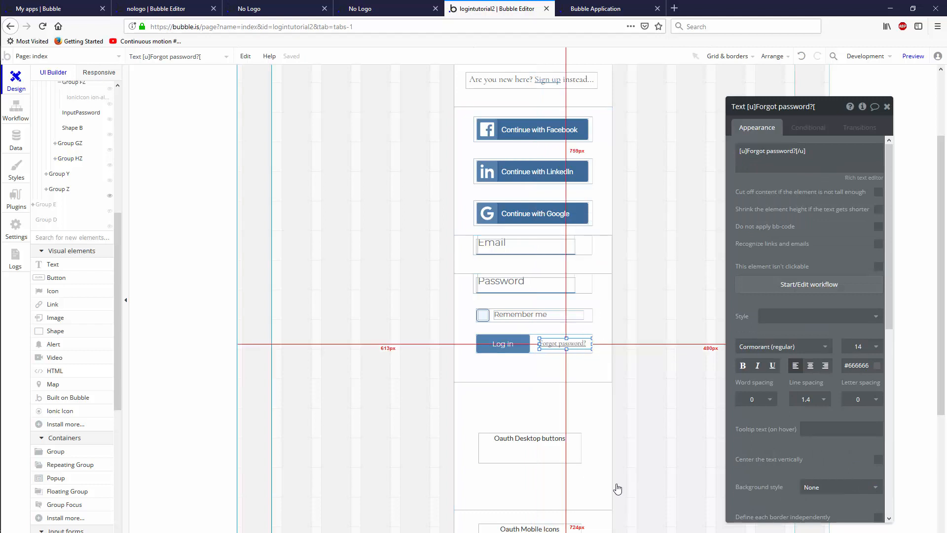
pyautogui.click(502, 344)
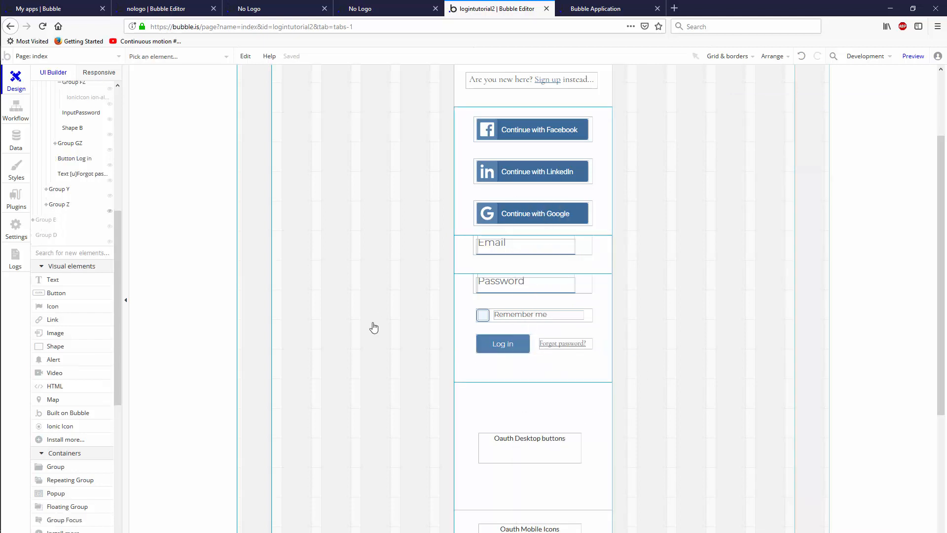
pyautogui.click(99, 72)
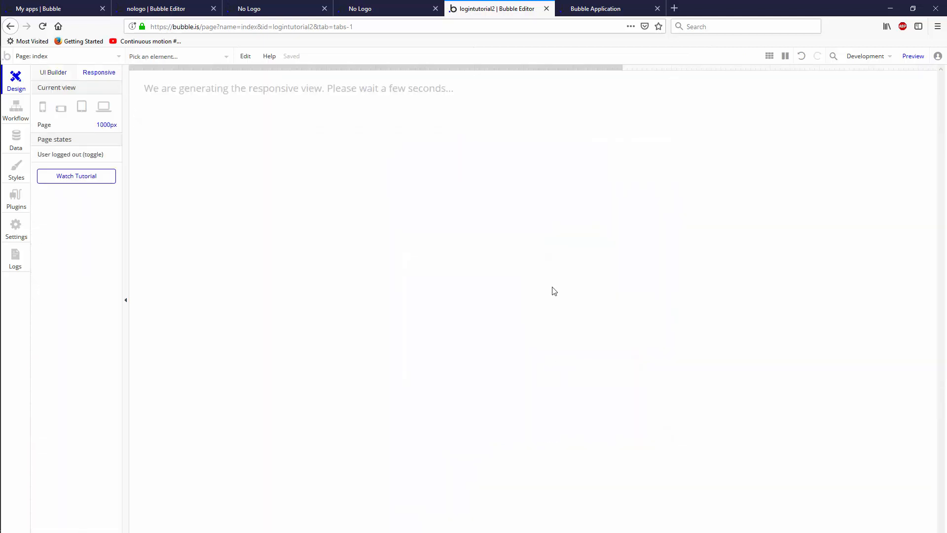
# - Inspect the login form's responsive layout and go back to the UI Builder
pyautogui.click(273, 298)
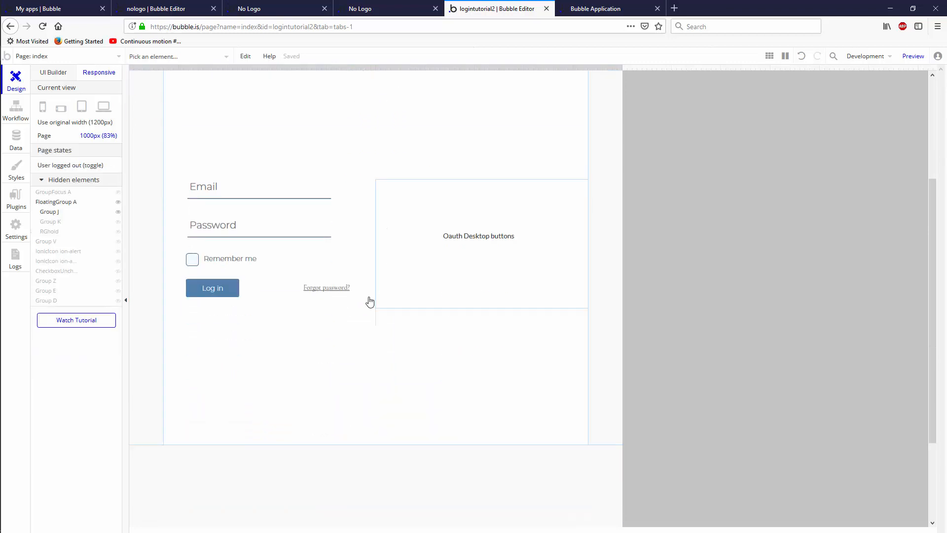
pyautogui.click(212, 287)
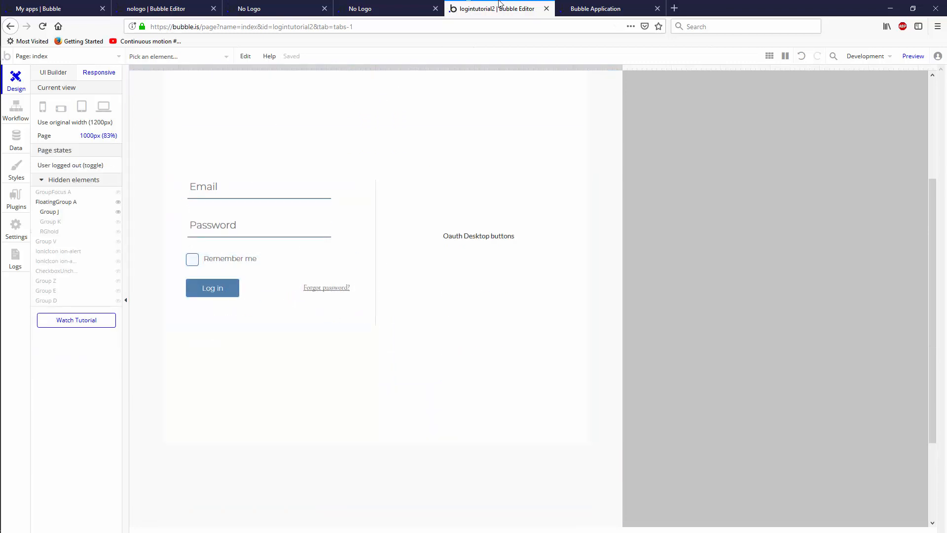
pyautogui.click(53, 72)
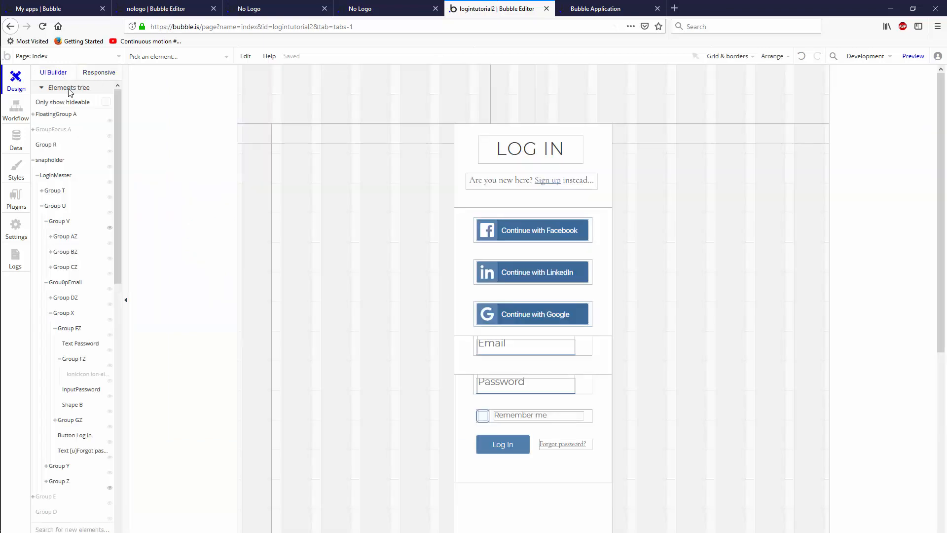
# - Select the Facebook, LinkedIn and Google sign-in buttons and copy them into the Oauth Mobile Icons group
pyautogui.scroll(-3)
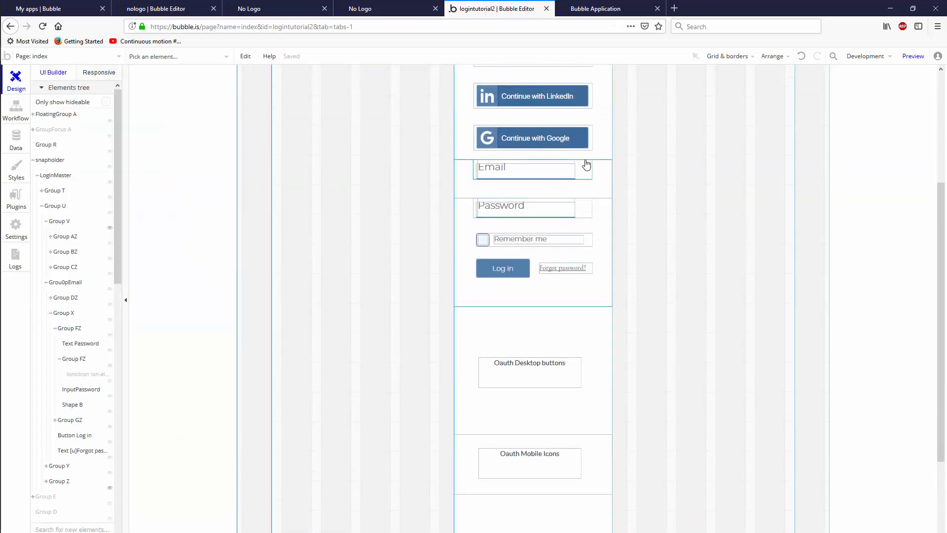
pyautogui.click(529, 371)
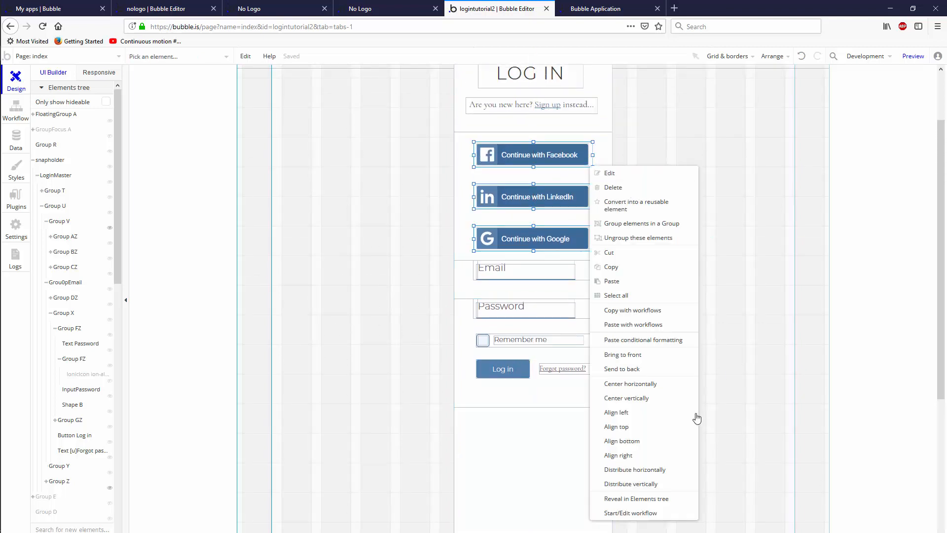
pyautogui.moveTo(655, 238)
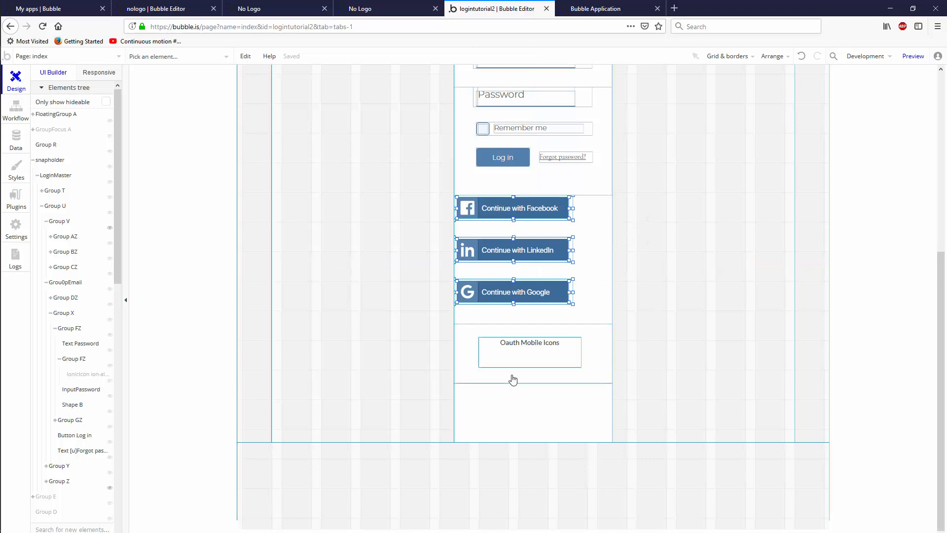
pyautogui.scroll(3)
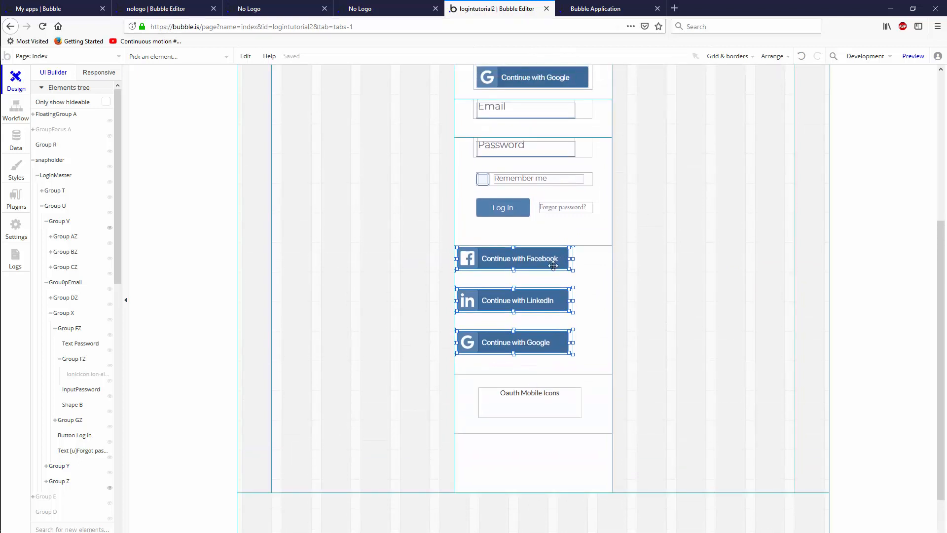
pyautogui.scroll(-3)
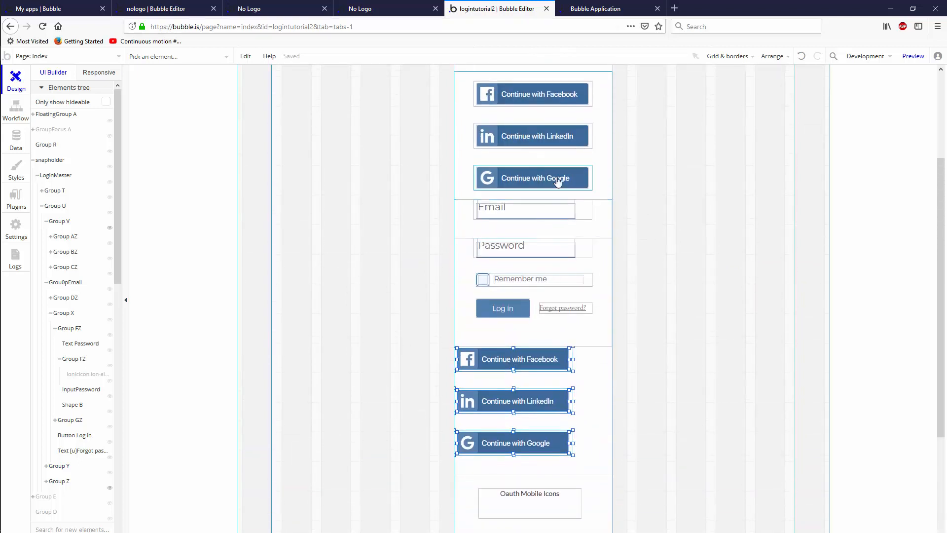
pyautogui.moveTo(530, 219)
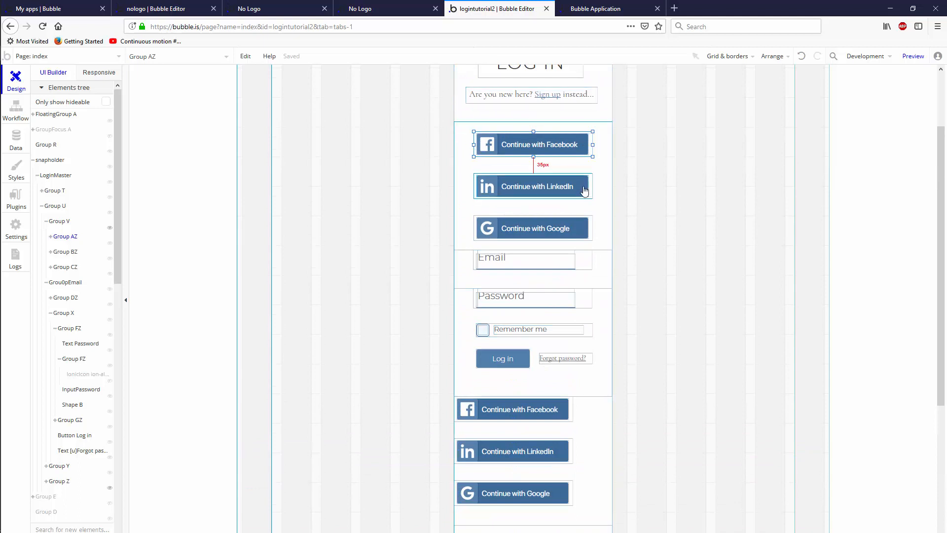
pyautogui.click(532, 228)
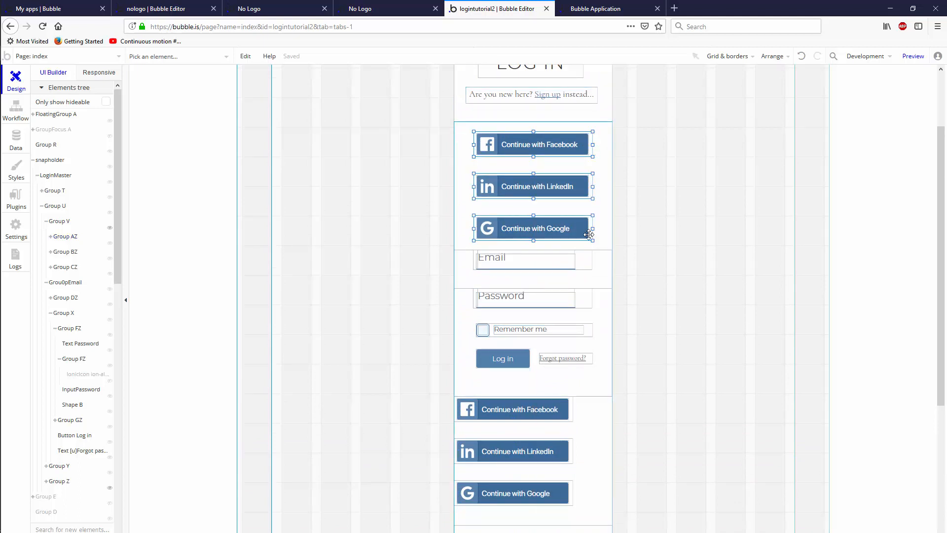
pyautogui.scroll(-3)
pyautogui.write('nolo')
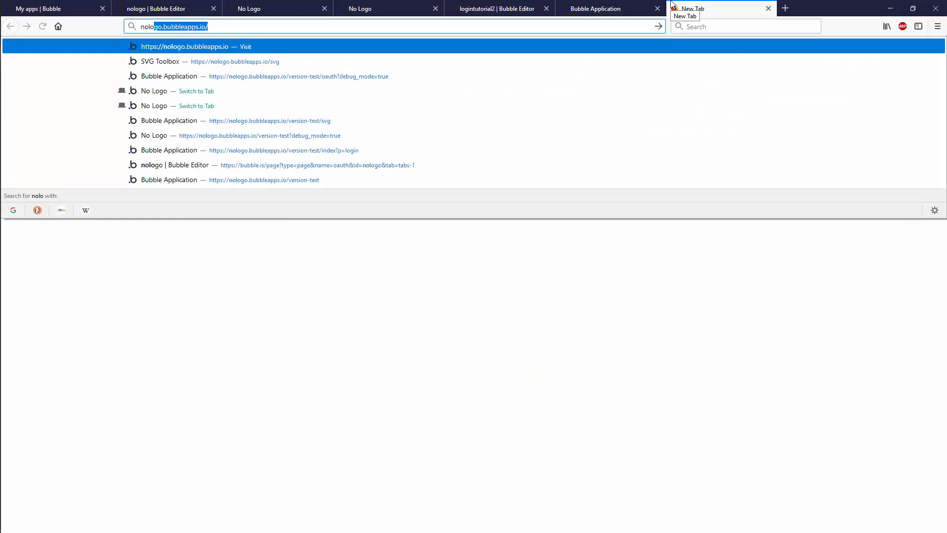
# - Look at SVG Toolbox and the No Logo reference page, then return to the logintutorial2 editor
pyautogui.click(160, 61)
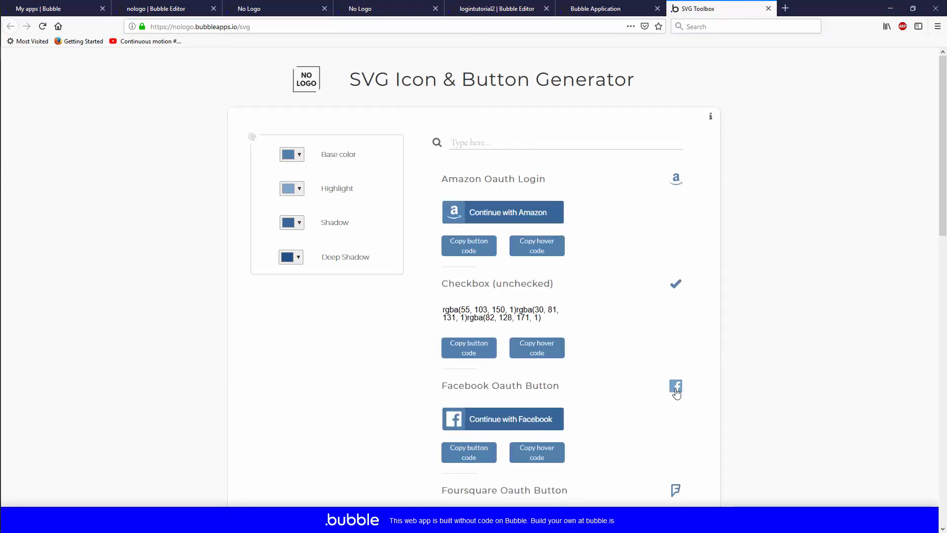
pyautogui.click(390, 9)
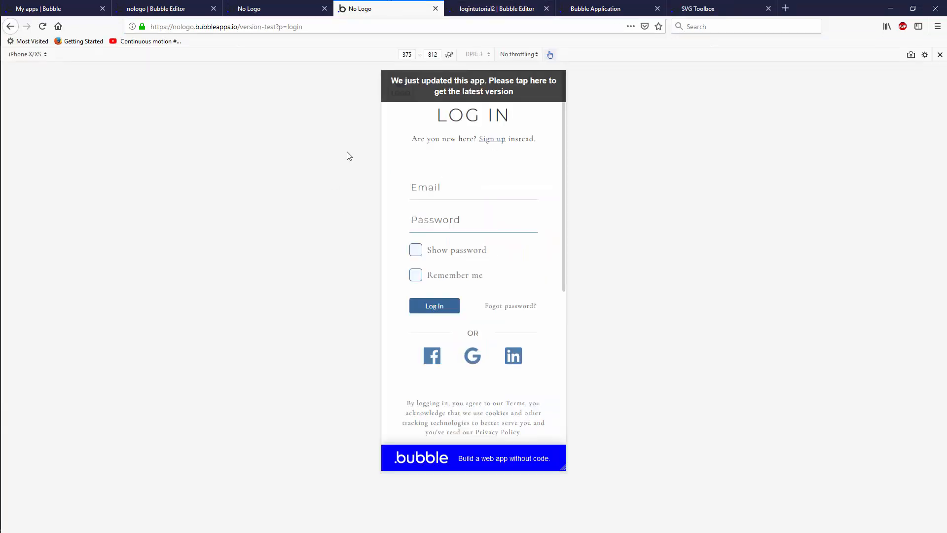
pyautogui.click(498, 9)
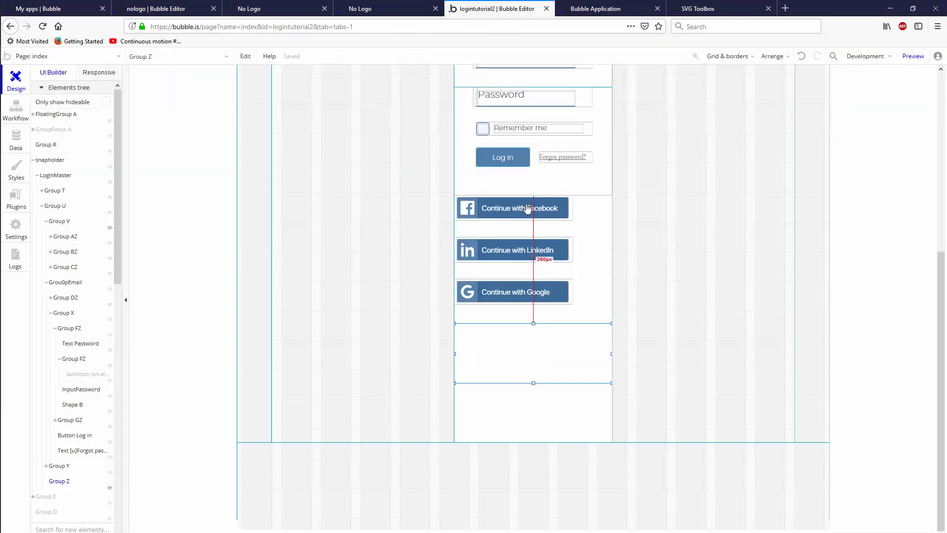
# - Trim HTML G's SVG code to the Facebook logo only and copy the icon into Group Z
pyautogui.click(513, 207)
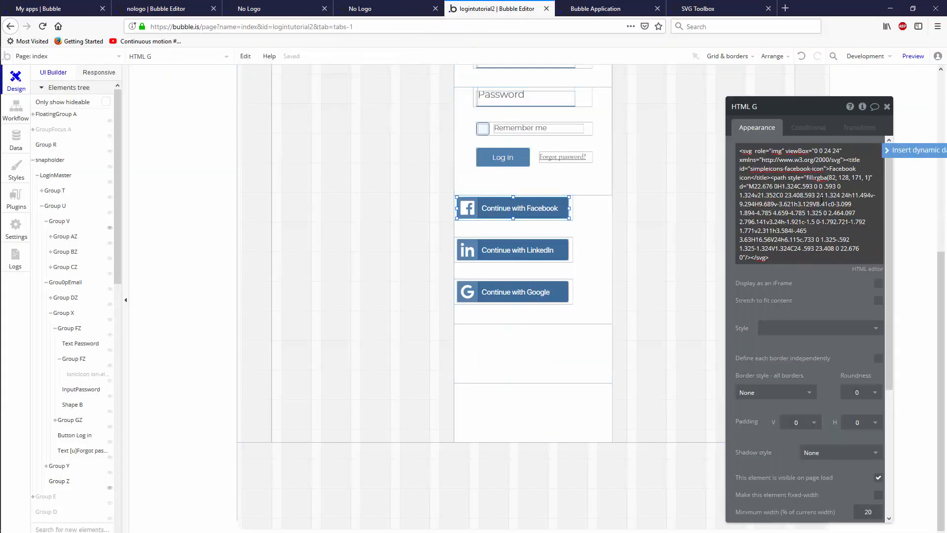
pyautogui.click(512, 208)
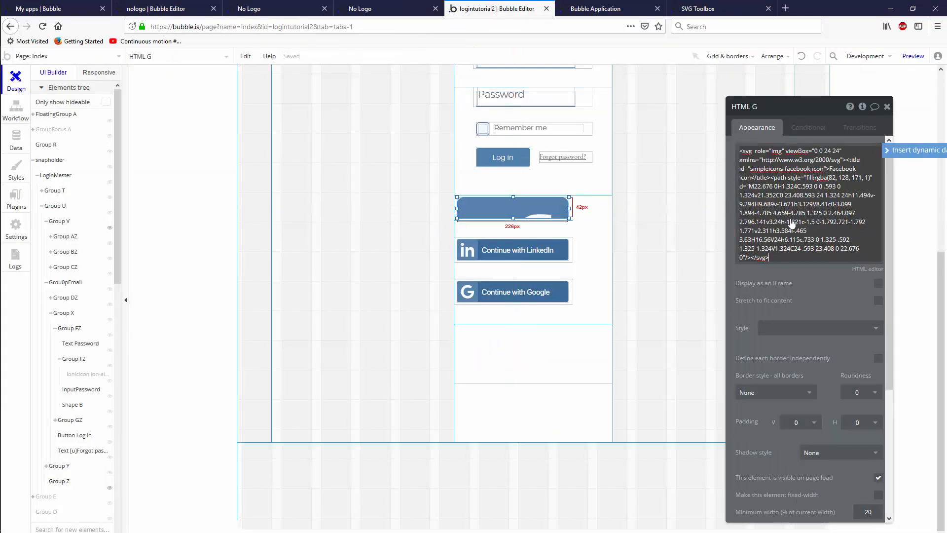
pyautogui.scroll(-3)
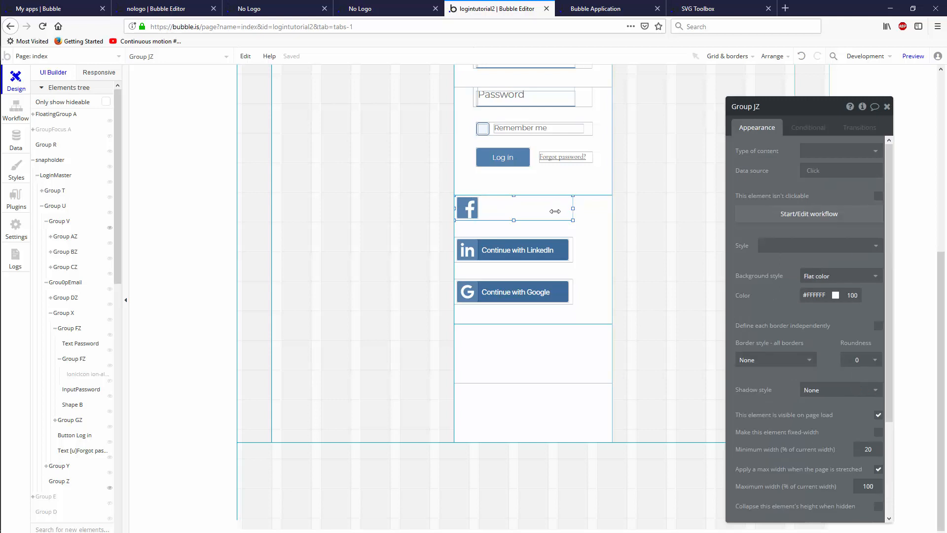
pyautogui.click(513, 408)
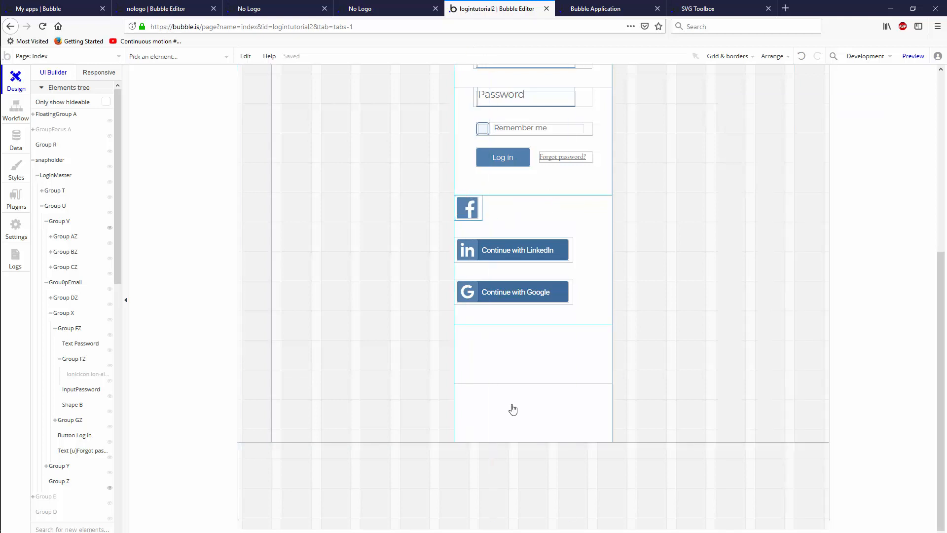
pyautogui.click(483, 354)
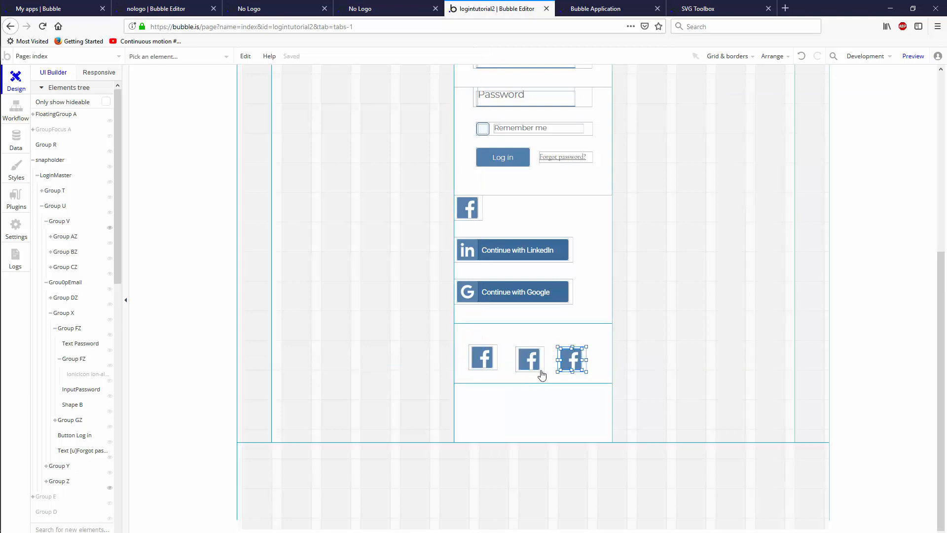
# - Distribute the three Facebook icons horizontally and launch a preview
pyautogui.rightClick(529, 359)
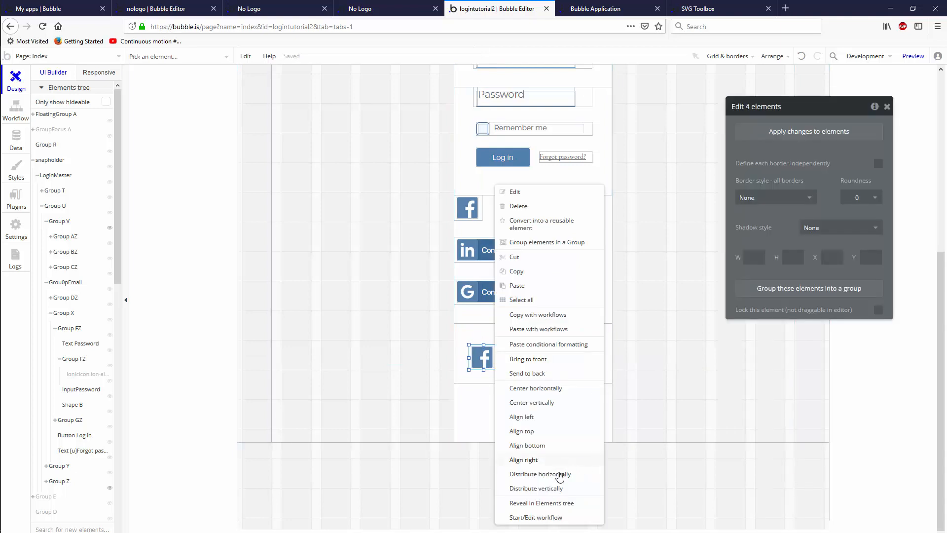
pyautogui.moveTo(572, 469)
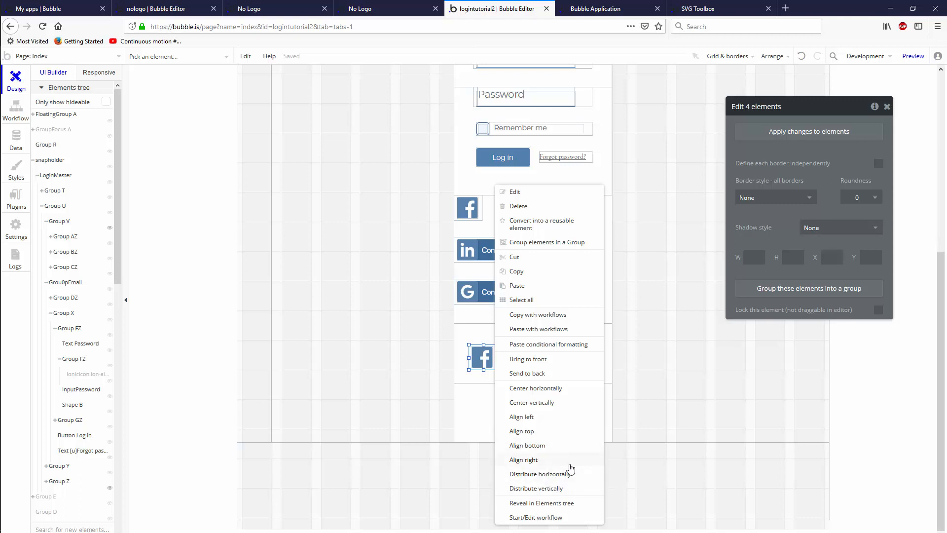
pyautogui.moveTo(558, 403)
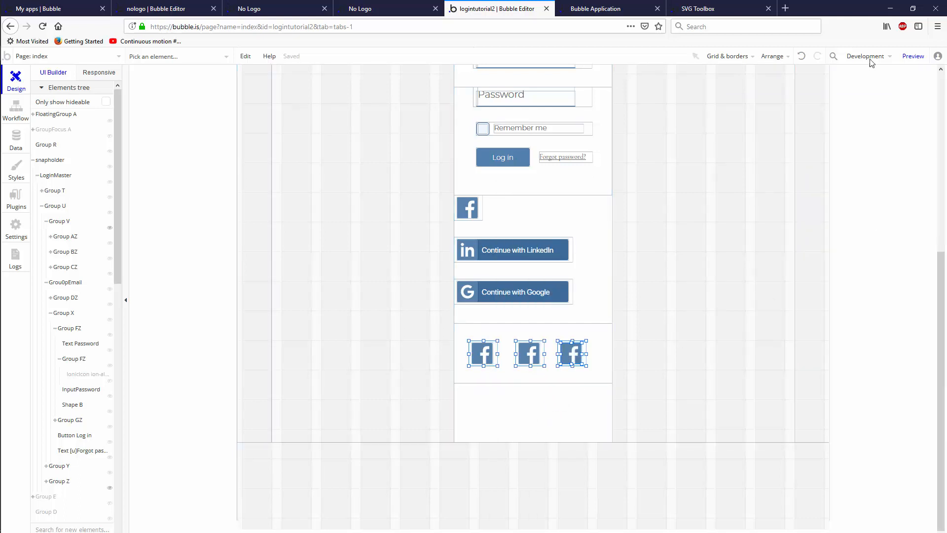
pyautogui.click(913, 55)
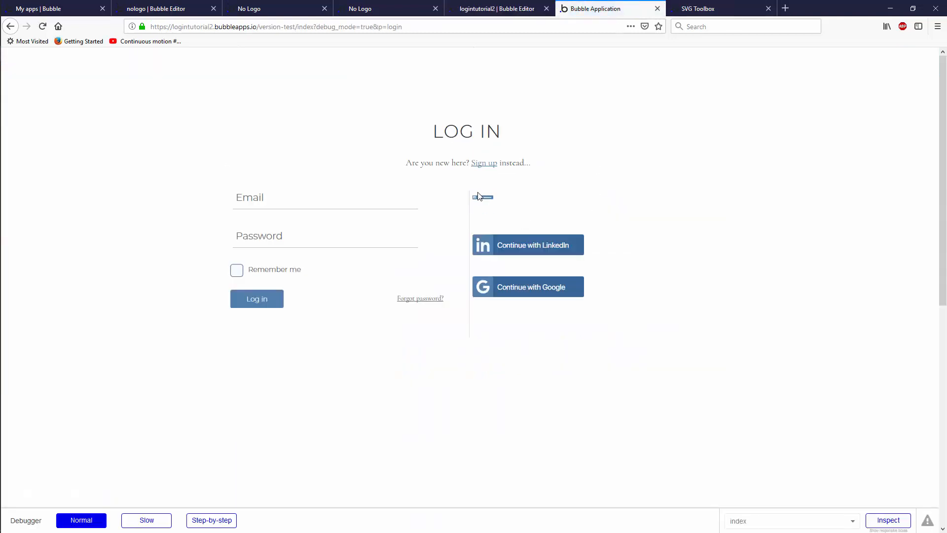
# - View the preview at iPhone width, focus the Email field, then return to the editor
pyautogui.click(482, 203)
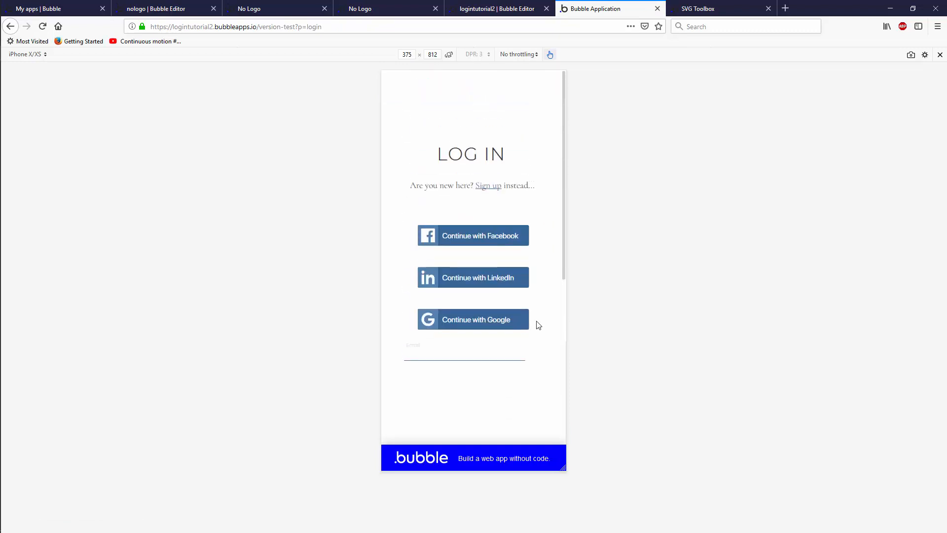
pyautogui.moveTo(426, 369)
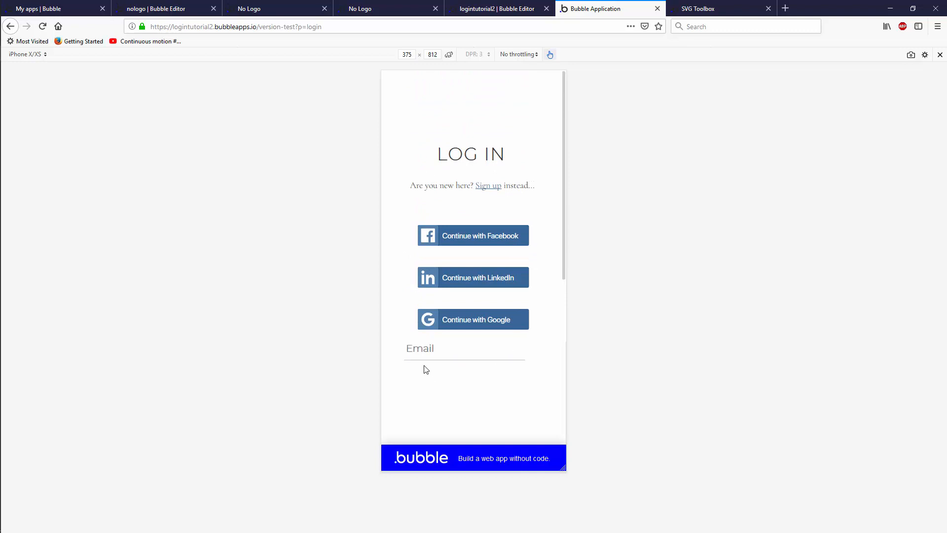
pyautogui.click(464, 348)
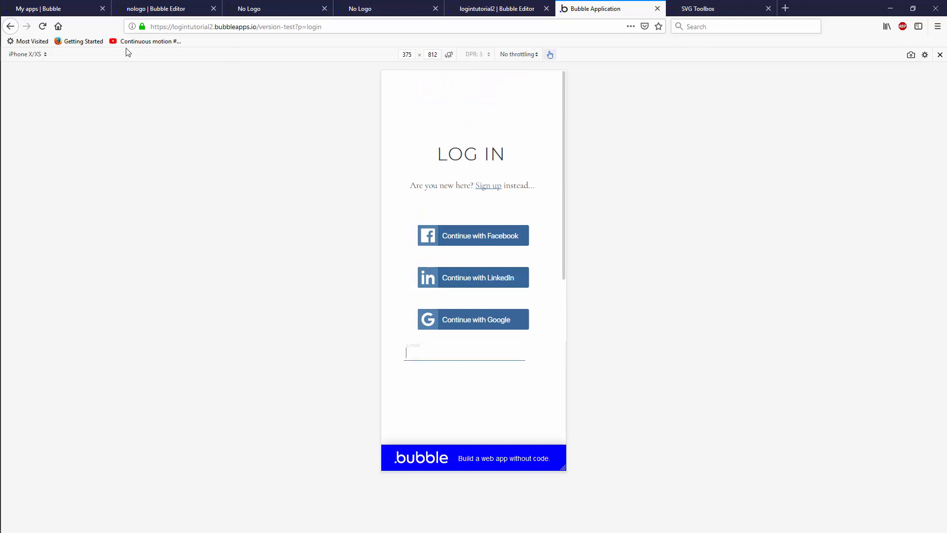
pyautogui.click(495, 9)
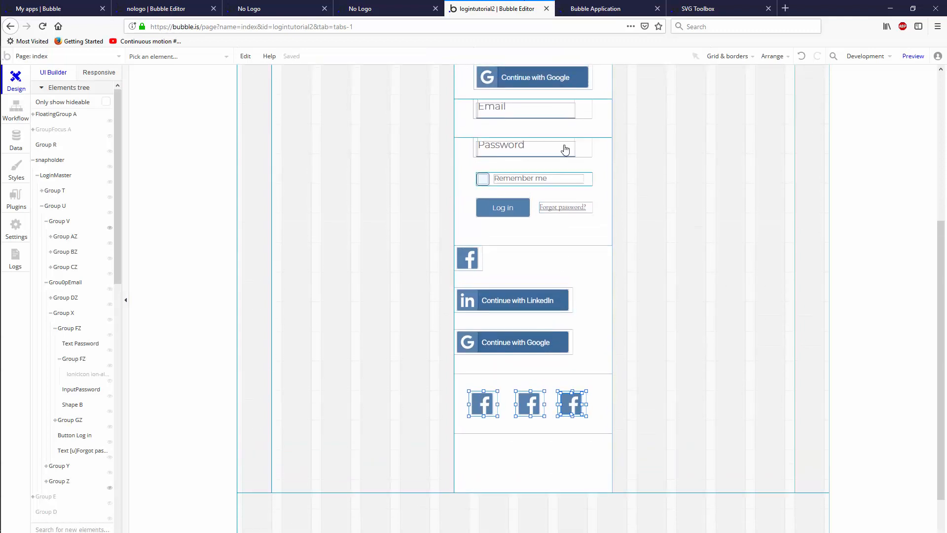
# - Add a Set state action to 'Group EZ is clicked' setting snapholder's emaillogin to yes
pyautogui.click(16, 110)
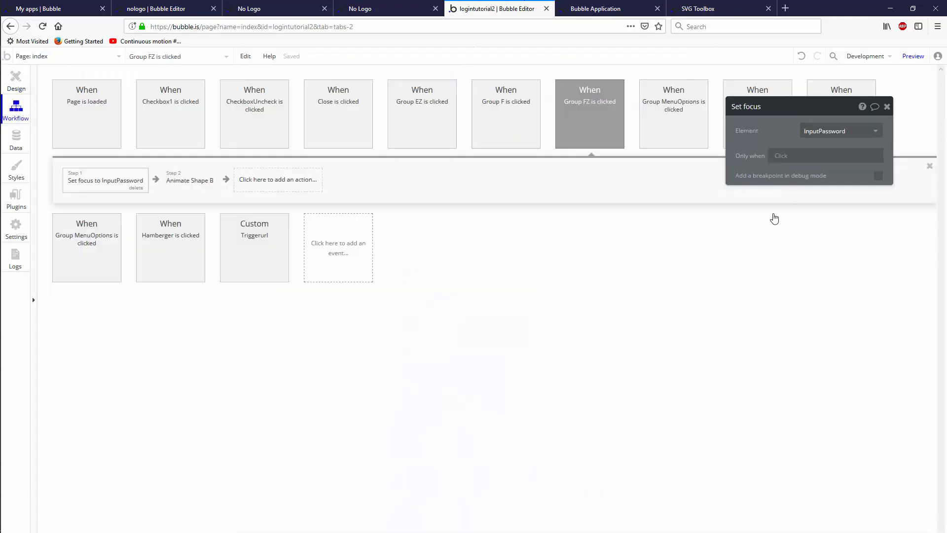
pyautogui.click(421, 113)
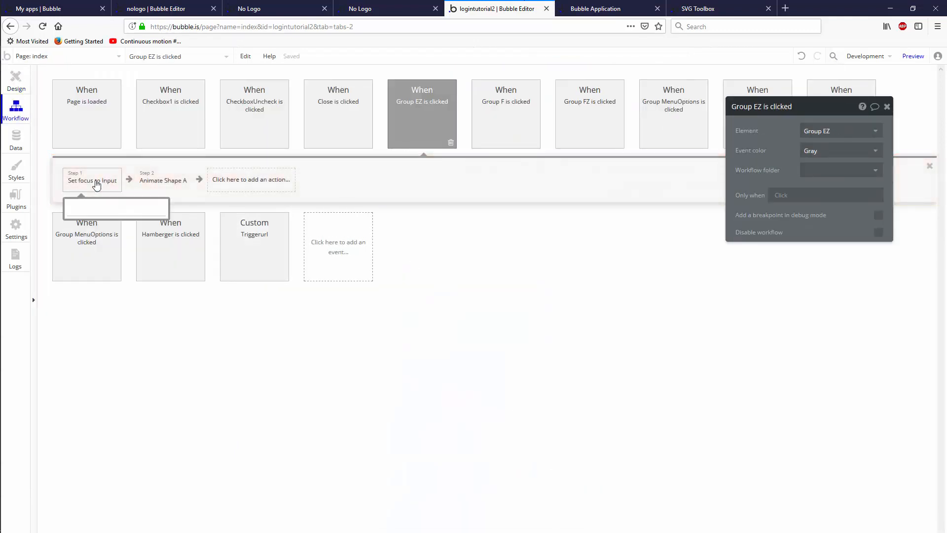
pyautogui.click(251, 180)
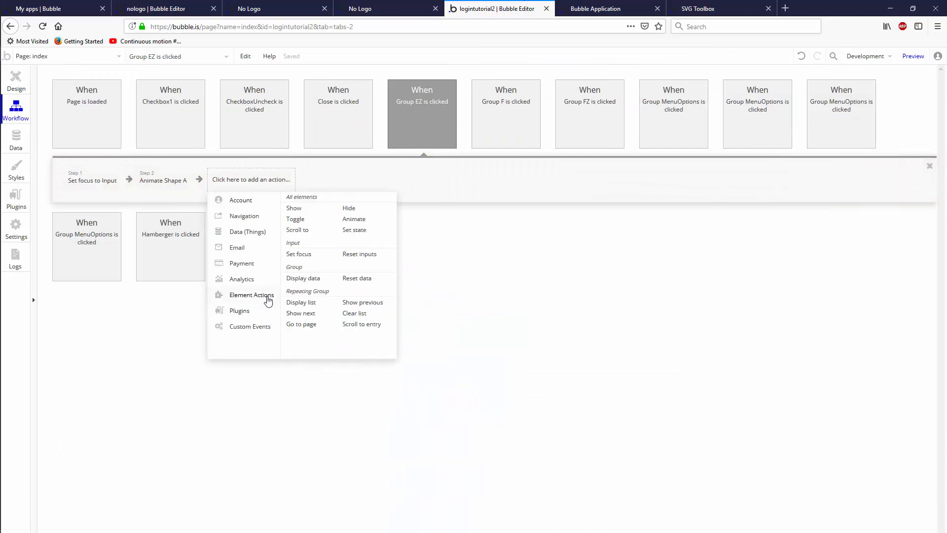
pyautogui.click(355, 230)
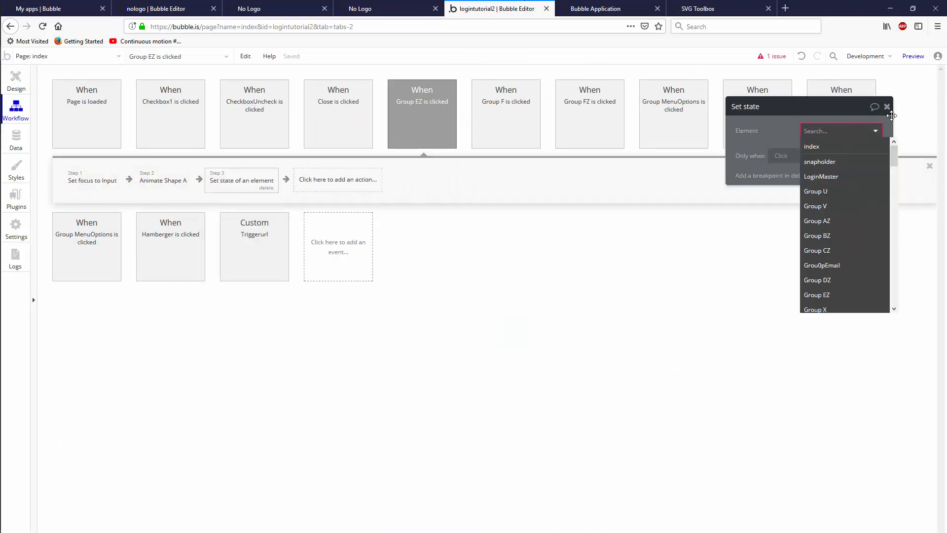
pyautogui.click(820, 161)
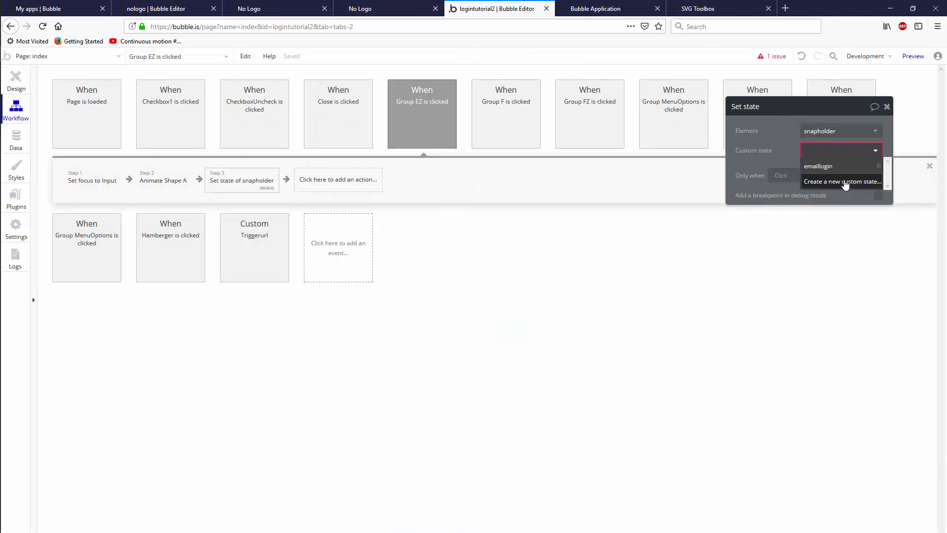
pyautogui.click(819, 165)
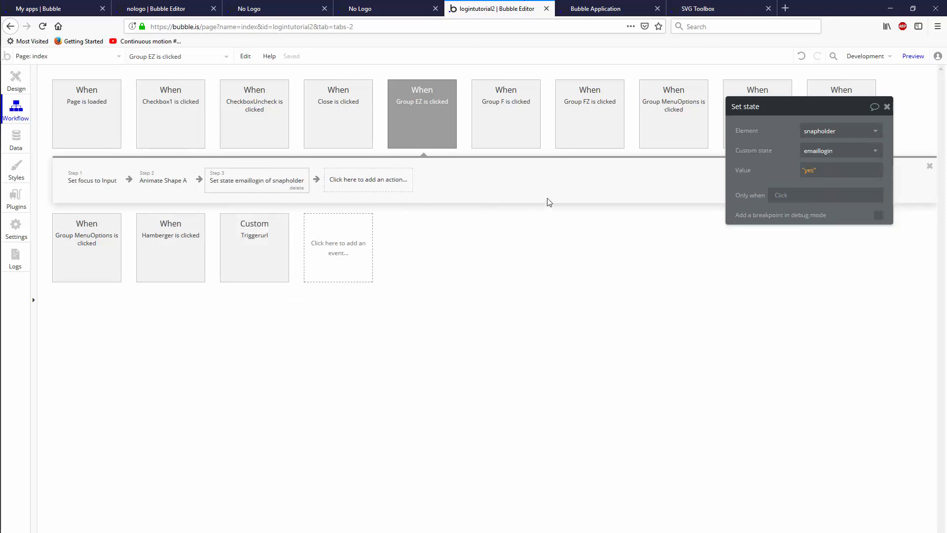
# - Give Group Z conditional visibility when emaillogin is yes and preview the page
pyautogui.click(15, 79)
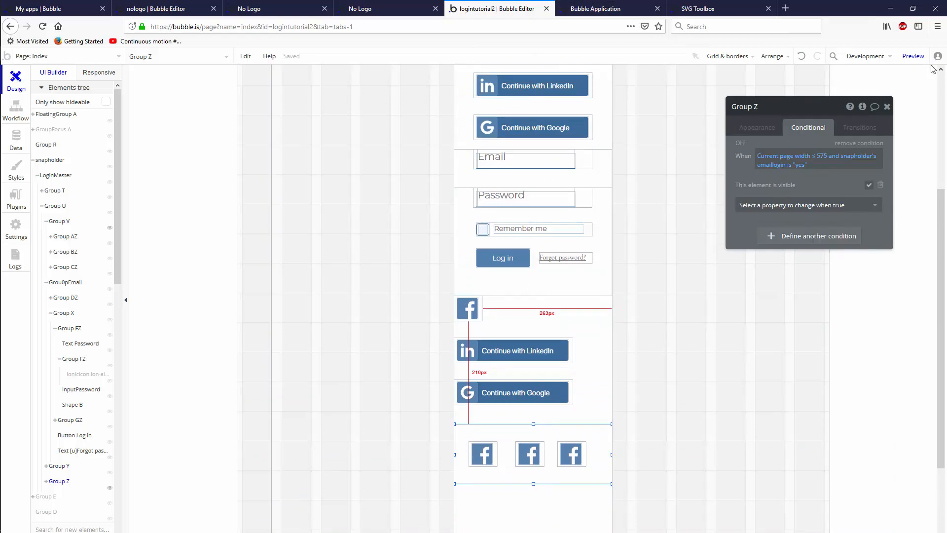
pyautogui.click(913, 55)
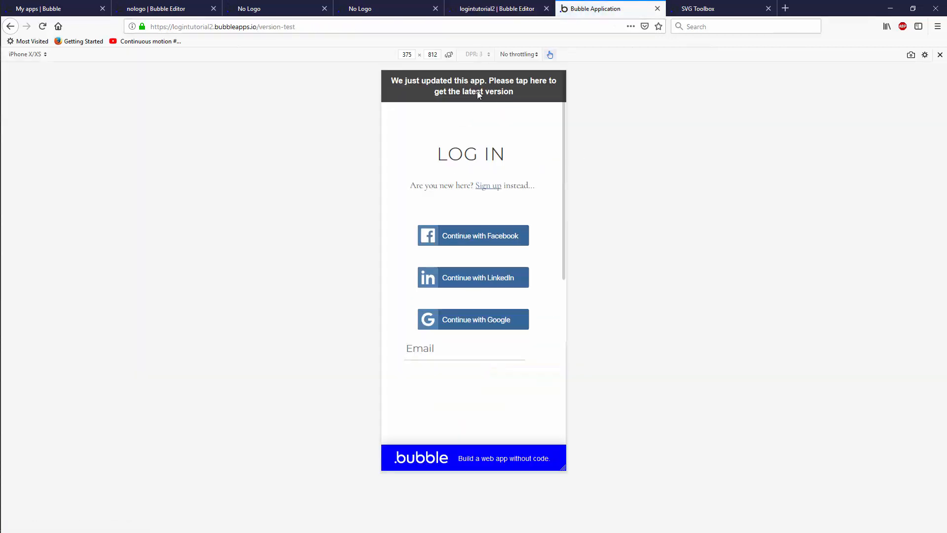
pyautogui.moveTo(456, 329)
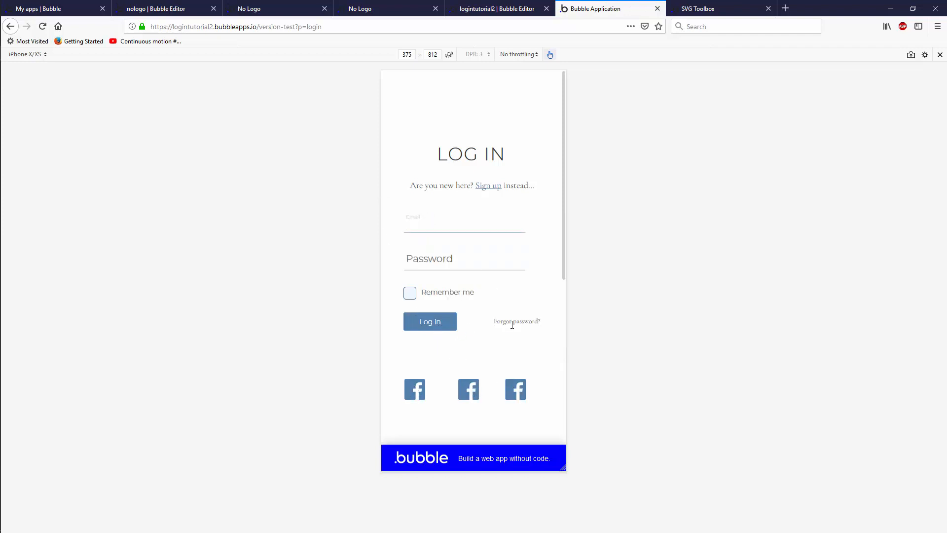
# - Focus the Email and Password fields in the login preview to test them
pyautogui.click(463, 259)
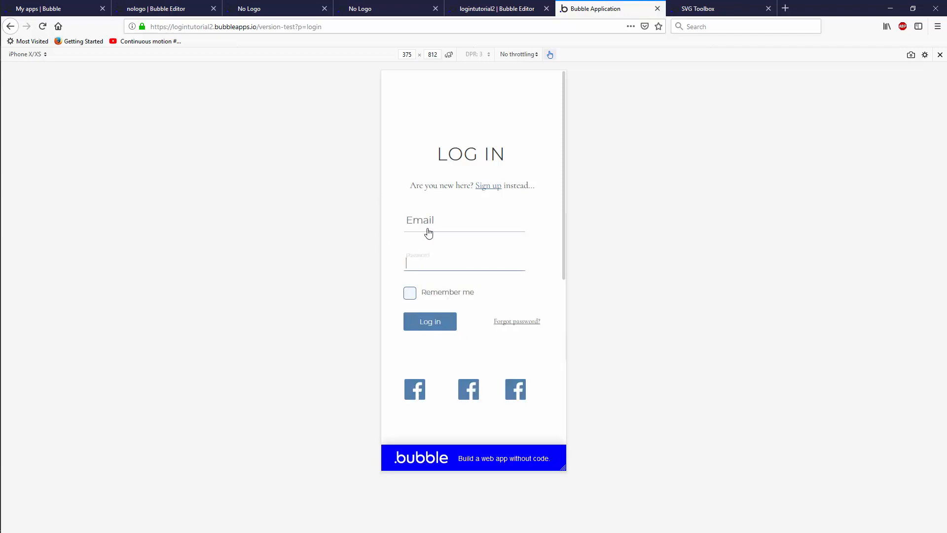
pyautogui.moveTo(481, 338)
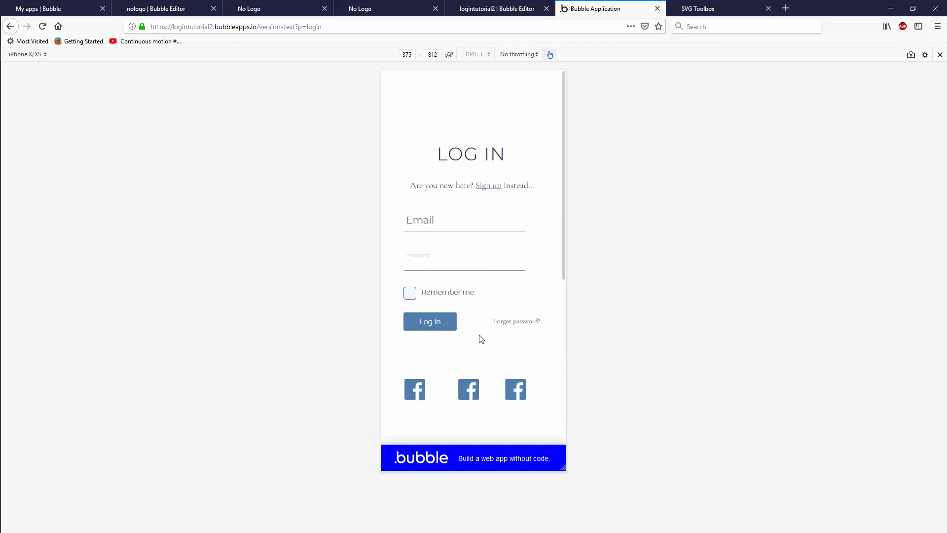
pyautogui.click(463, 262)
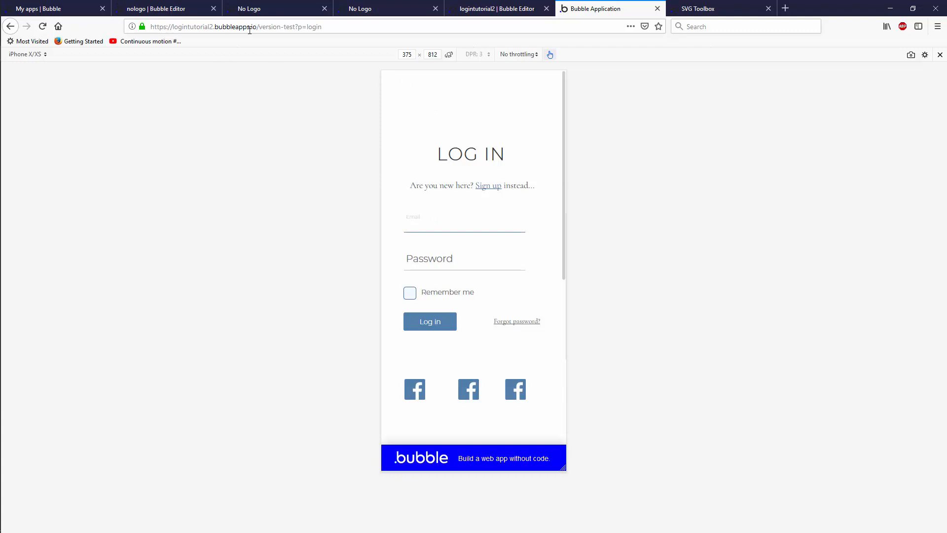
pyautogui.click(463, 224)
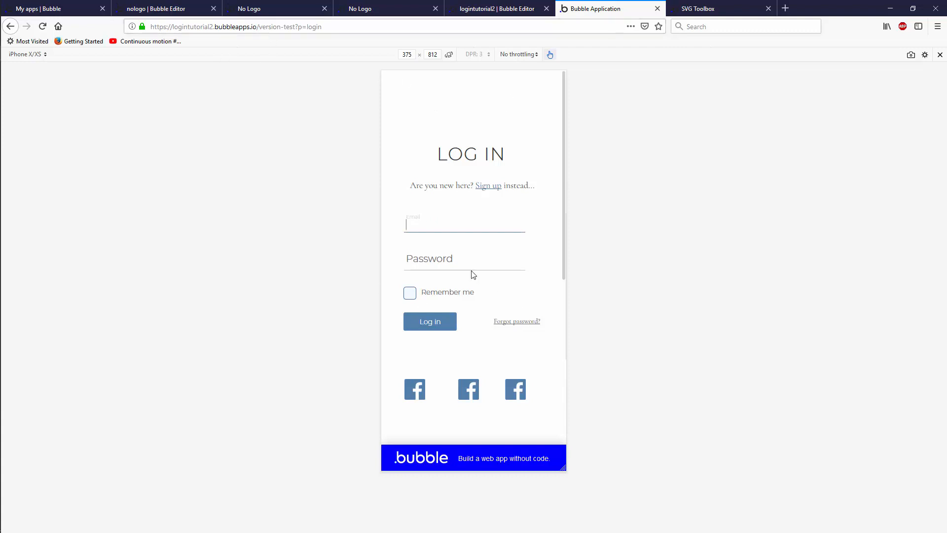
pyautogui.click(463, 259)
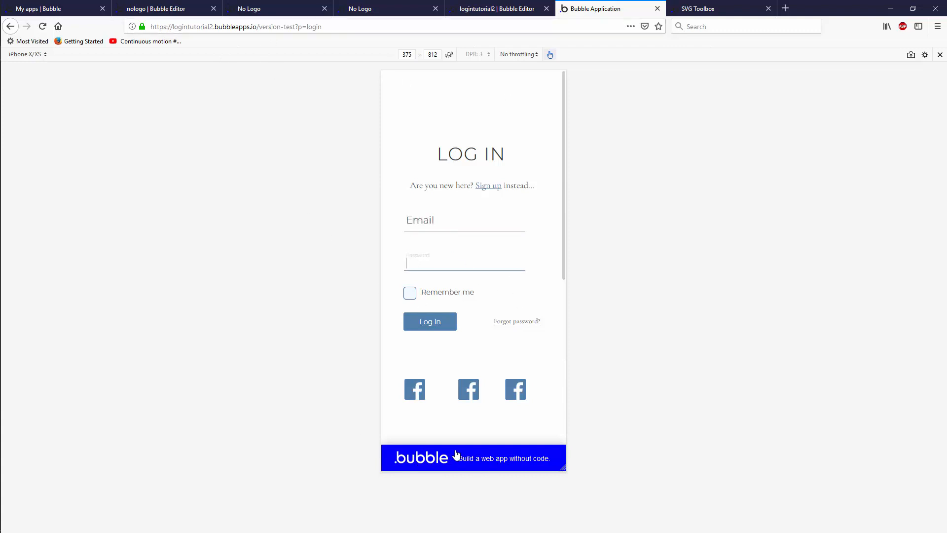
pyautogui.moveTo(498, 335)
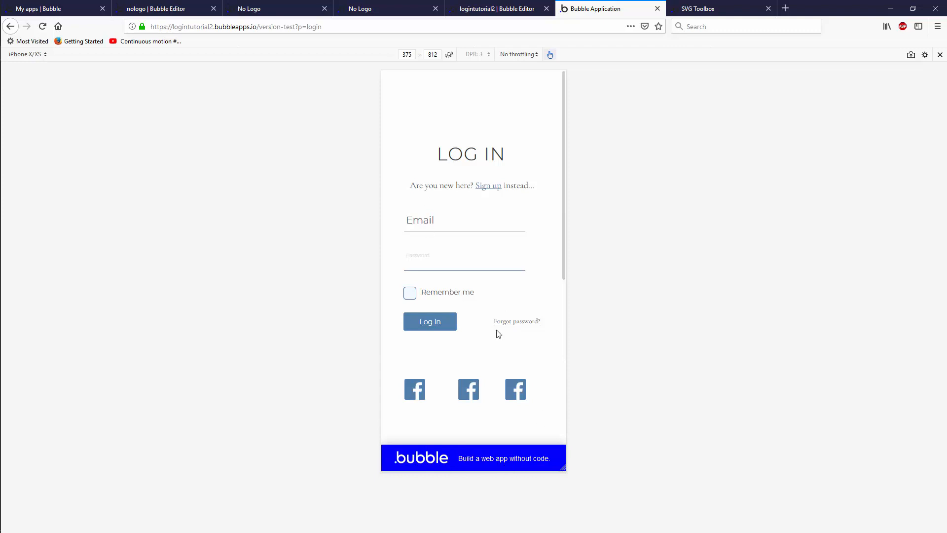
# - Enter non-email text 'asdfasdfasdf' in Email so it gets flagged invalid, then scroll the page
pyautogui.click(464, 258)
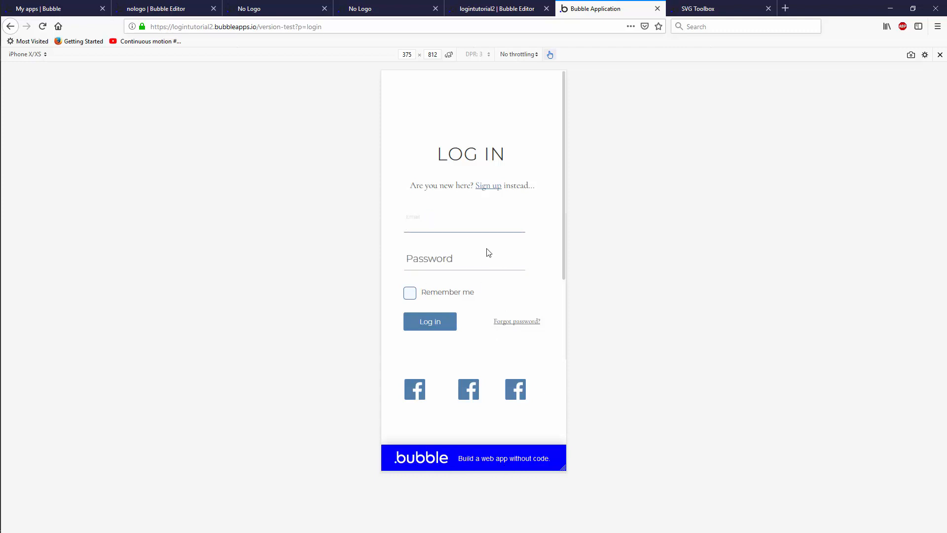
pyautogui.write('asdfasdfasdf')
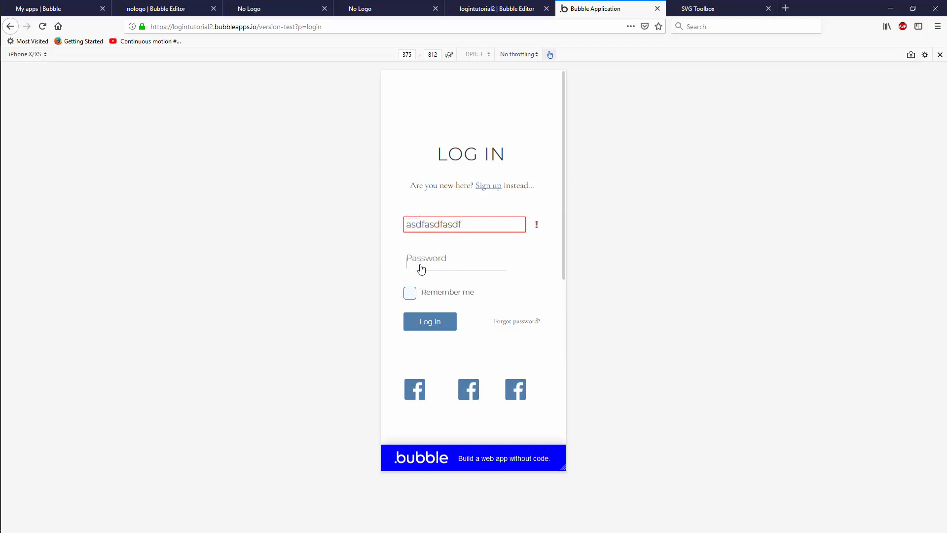
pyautogui.click(464, 258)
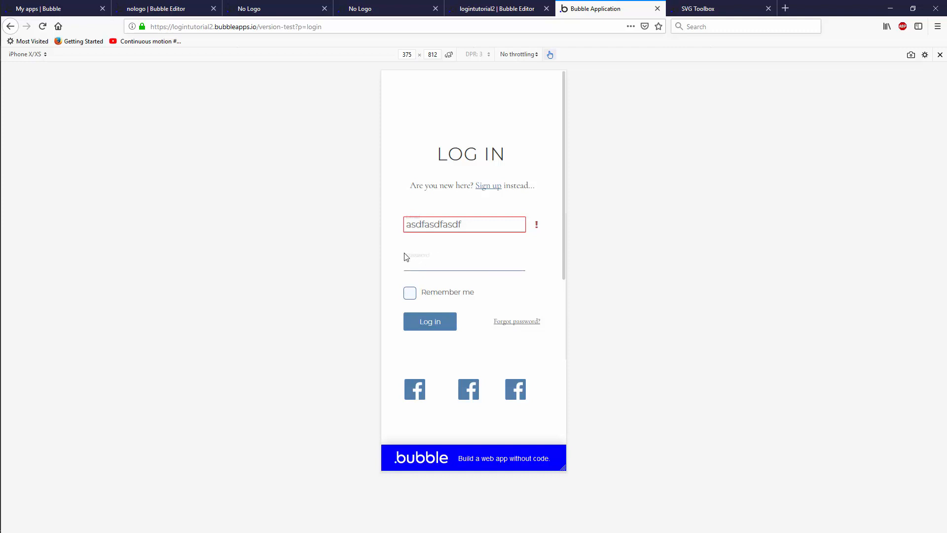
pyautogui.moveTo(481, 304)
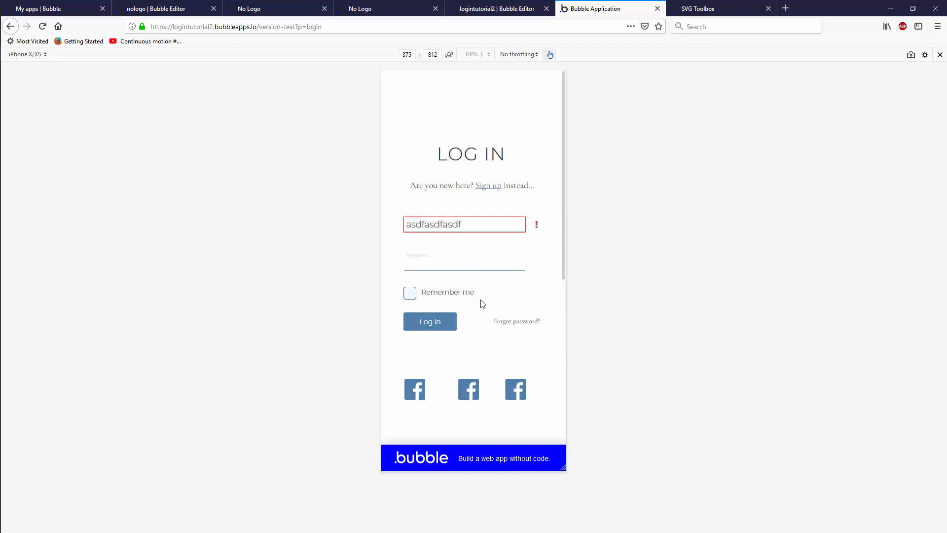
pyautogui.scroll(-3)
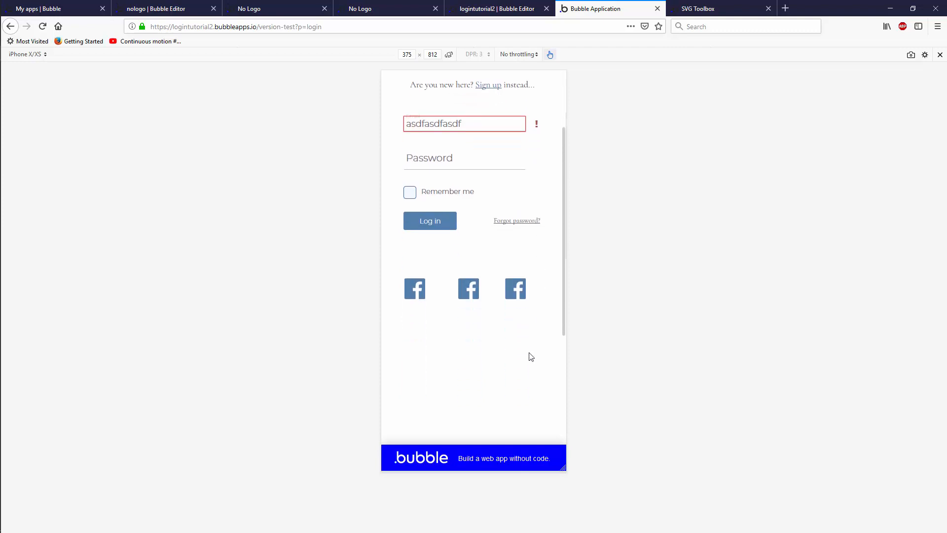
pyautogui.scroll(3)
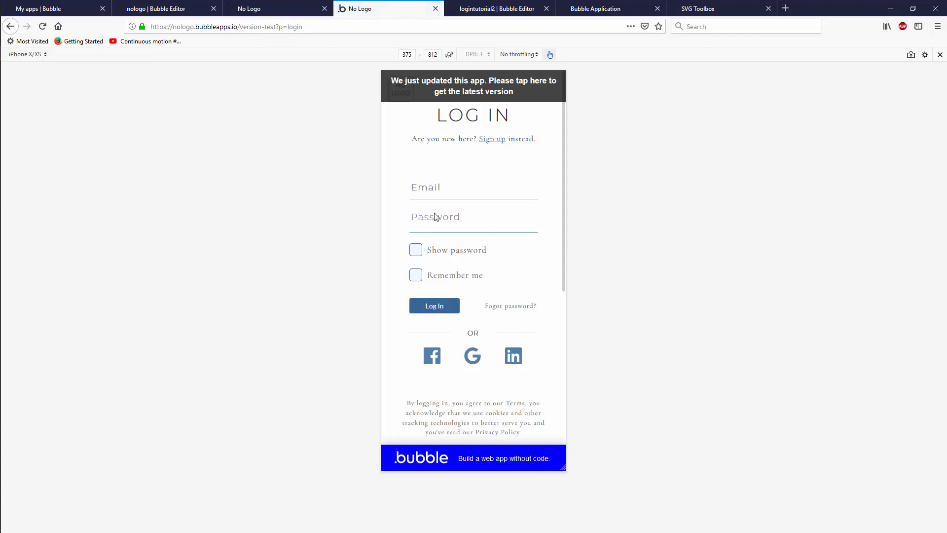
pyautogui.moveTo(454, 264)
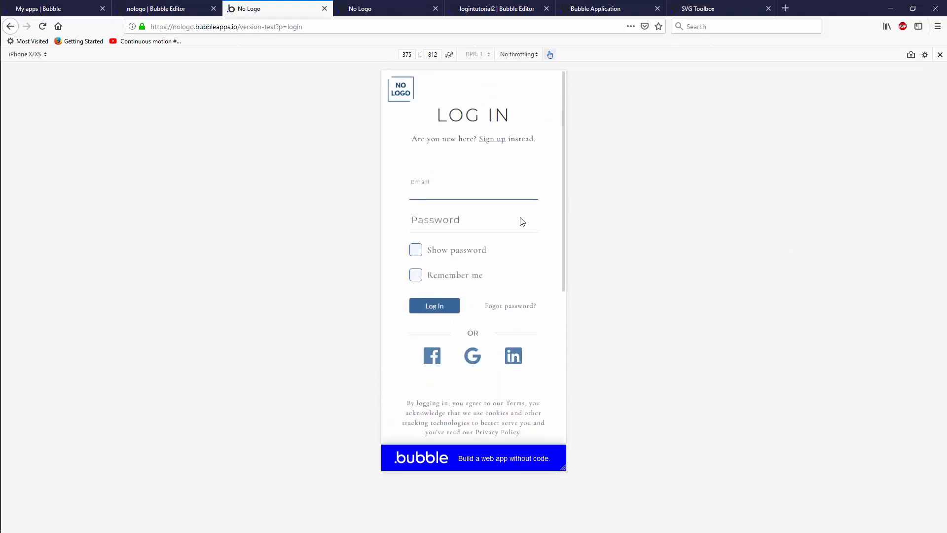
# - Try the No Logo page's Email field, then return to the logintutorial2 editor
pyautogui.click(472, 192)
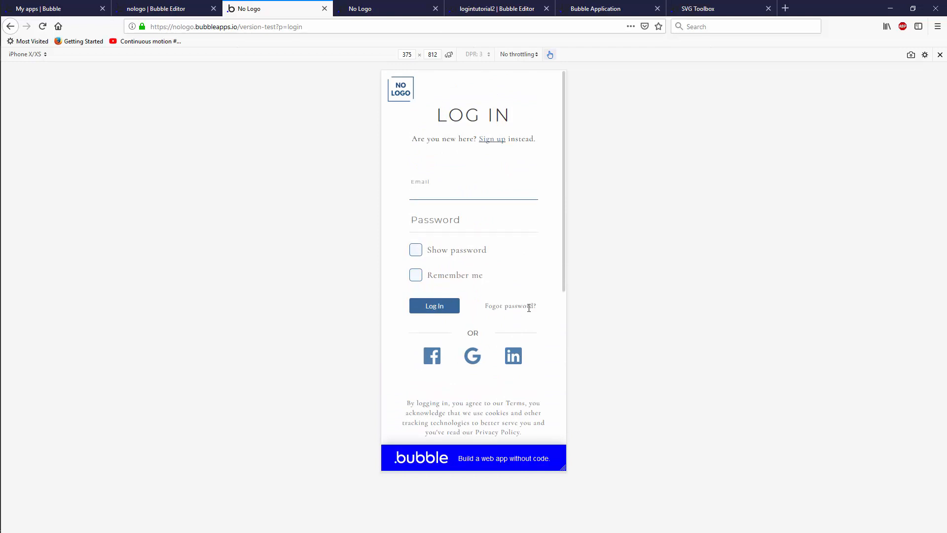
pyautogui.click(473, 190)
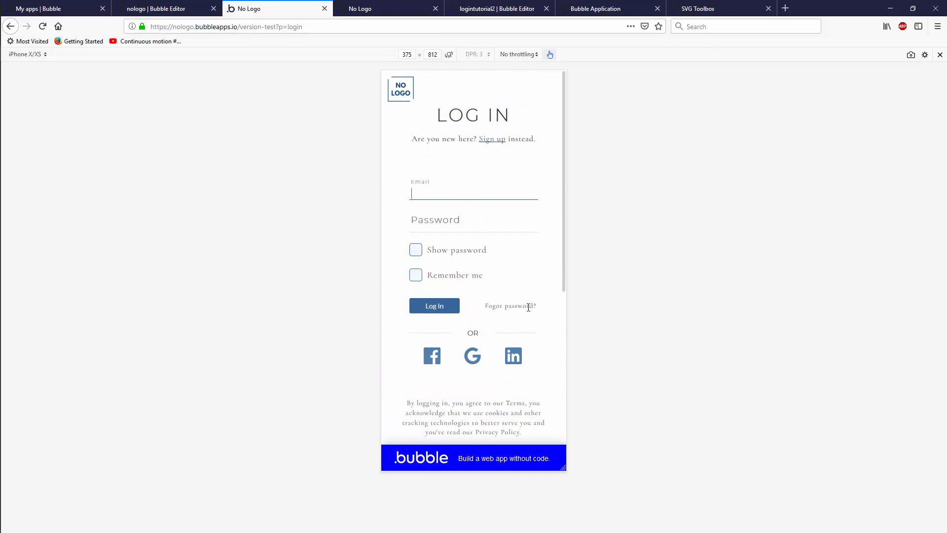
pyautogui.moveTo(423, 137)
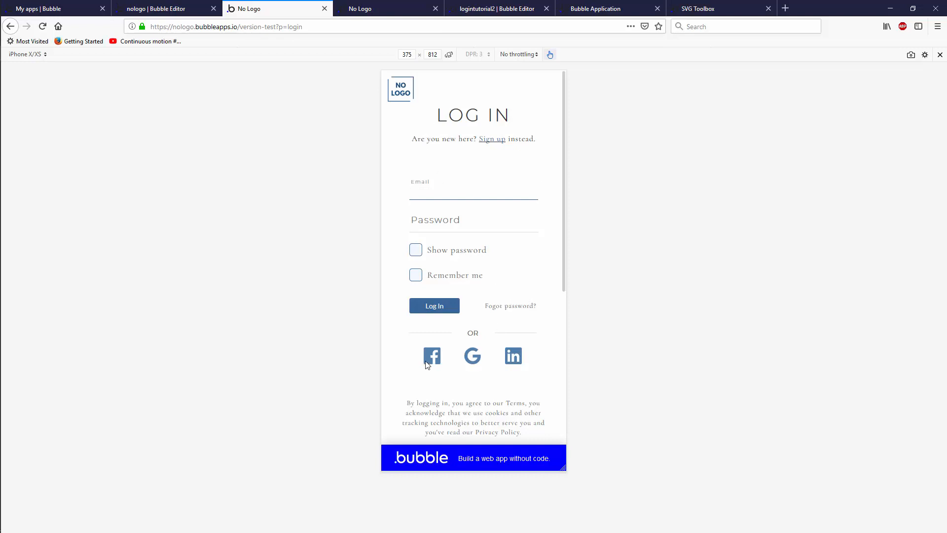
pyautogui.moveTo(510, 363)
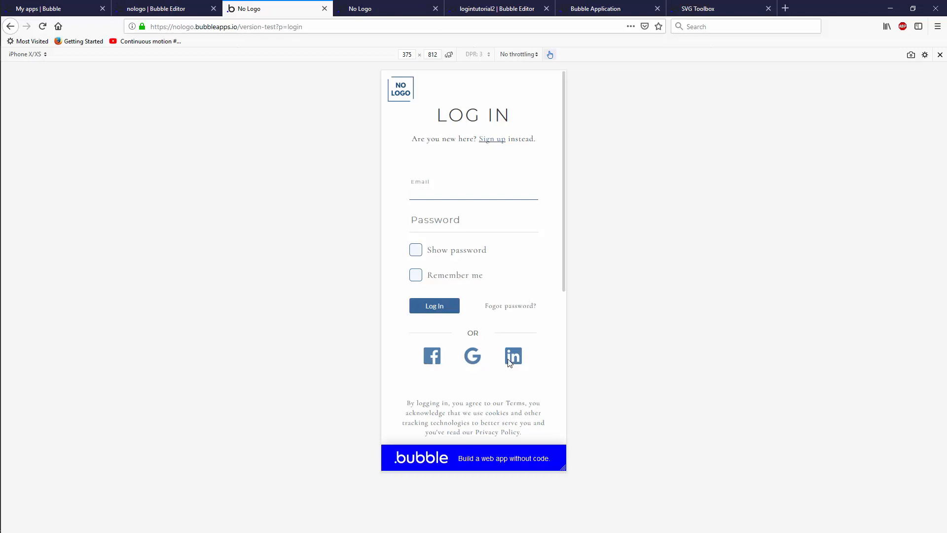
pyautogui.moveTo(488, 406)
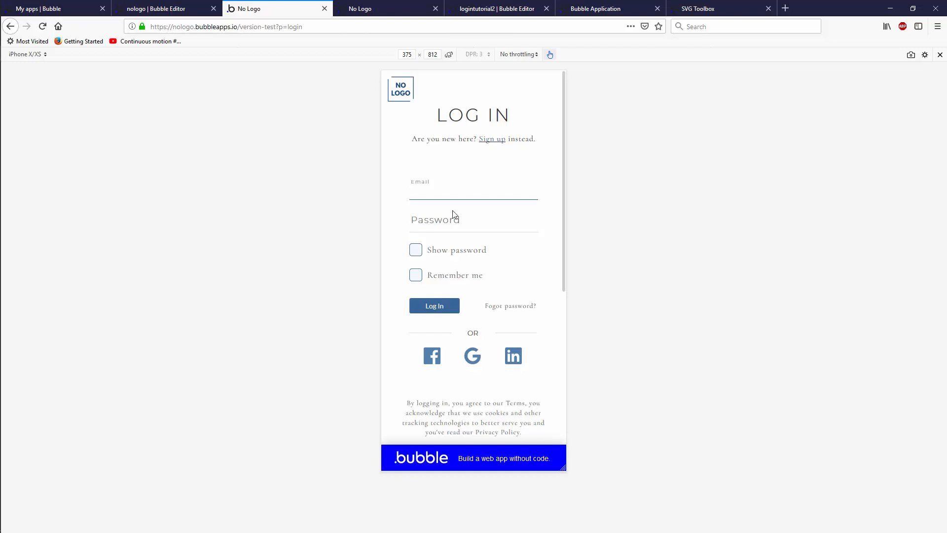
pyautogui.click(495, 9)
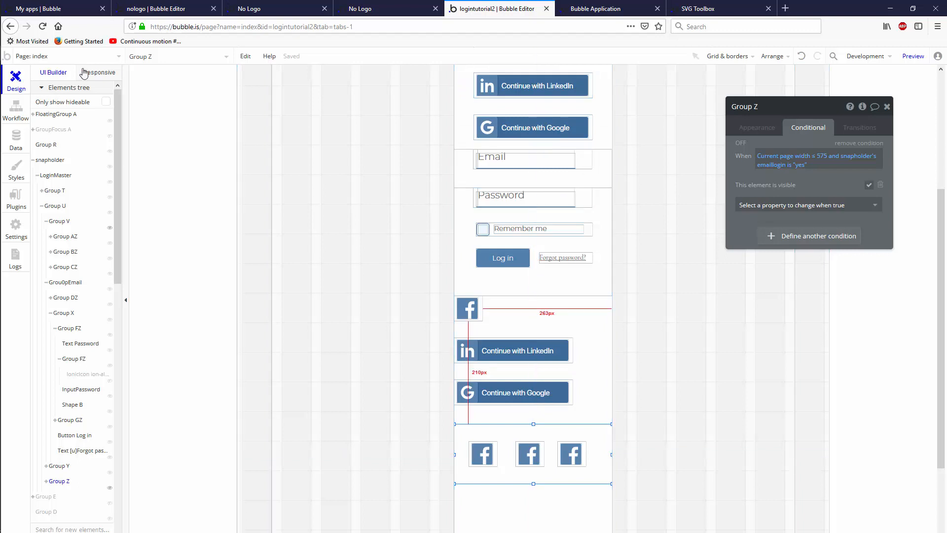
# - Check the page layout in Responsive view, then return to the No Logo login preview
pyautogui.click(98, 72)
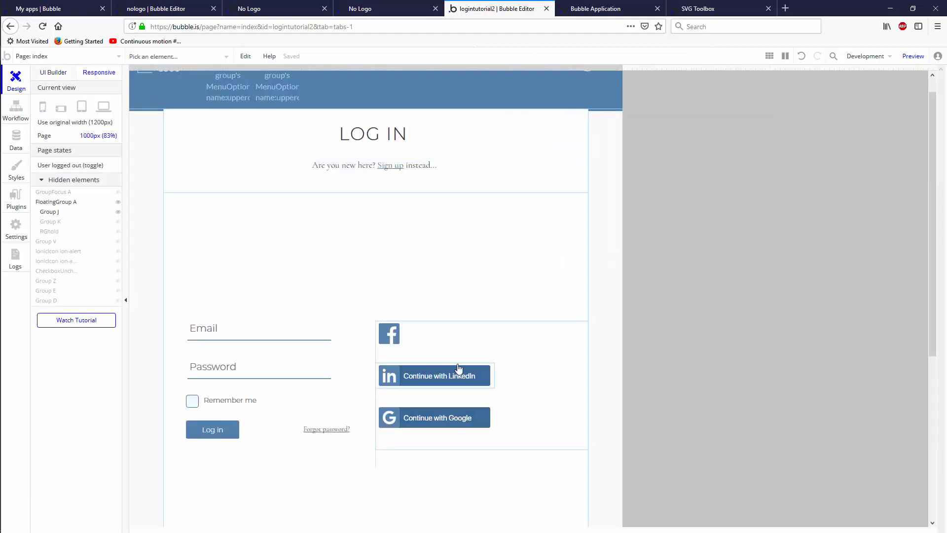
pyautogui.moveTo(415, 370)
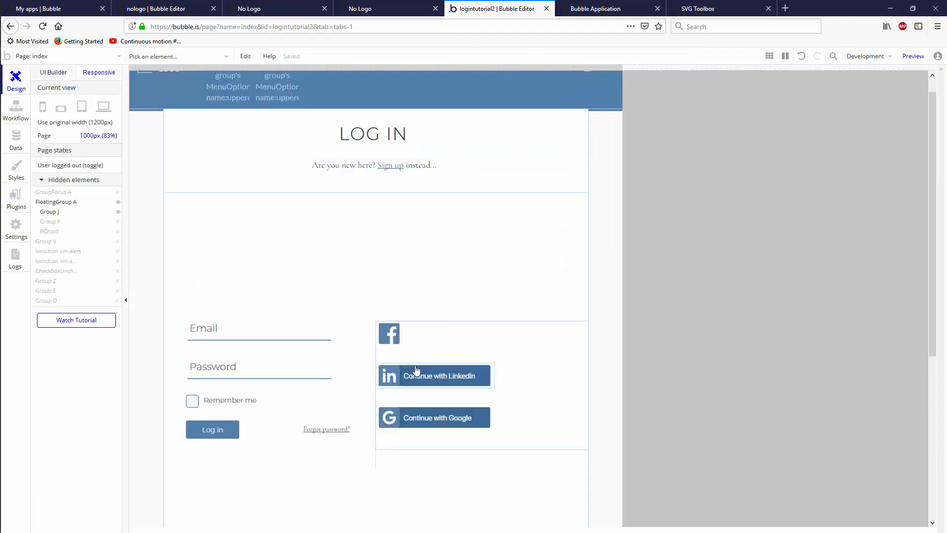
pyautogui.moveTo(543, 258)
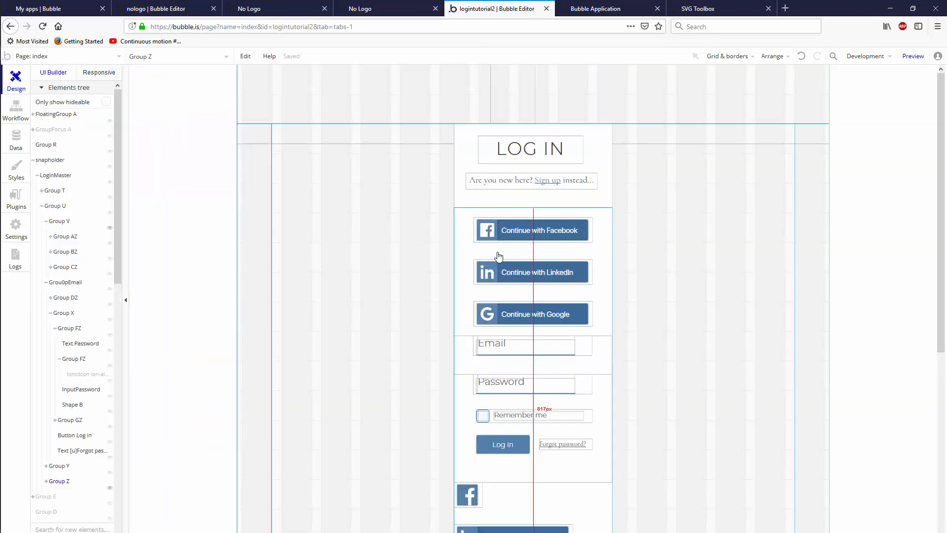
pyautogui.scroll(-3)
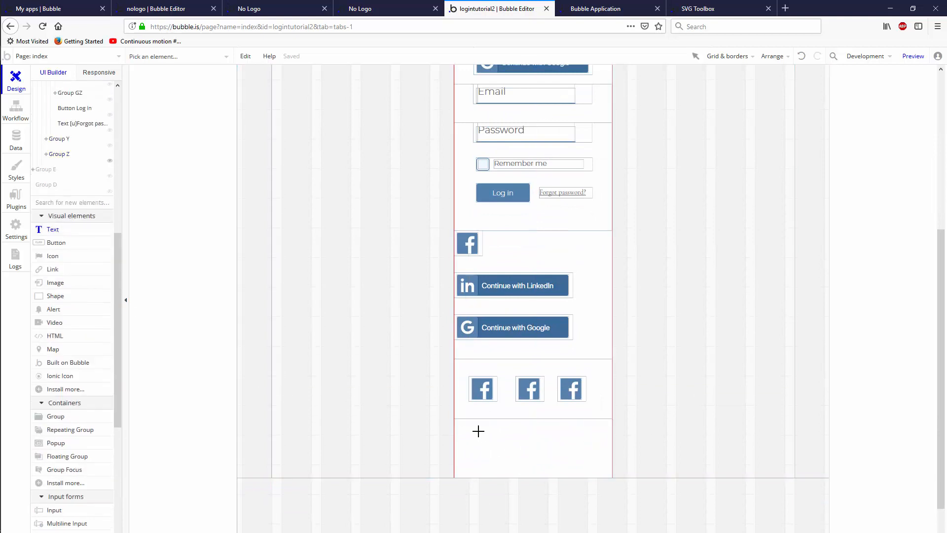
pyautogui.click(477, 431)
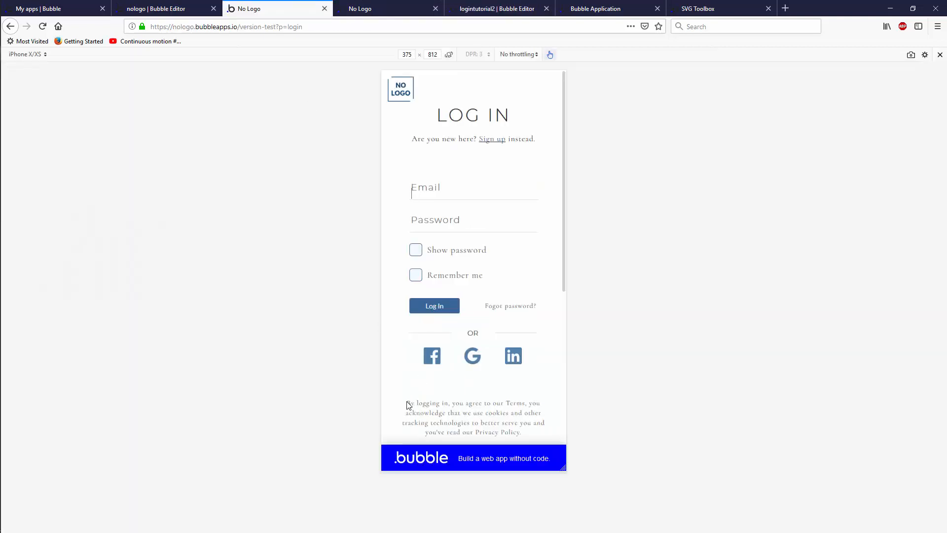
# - Copy the 'By logging in…' terms text from No Logo and paste it under the icons in Group Z
pyautogui.click(473, 187)
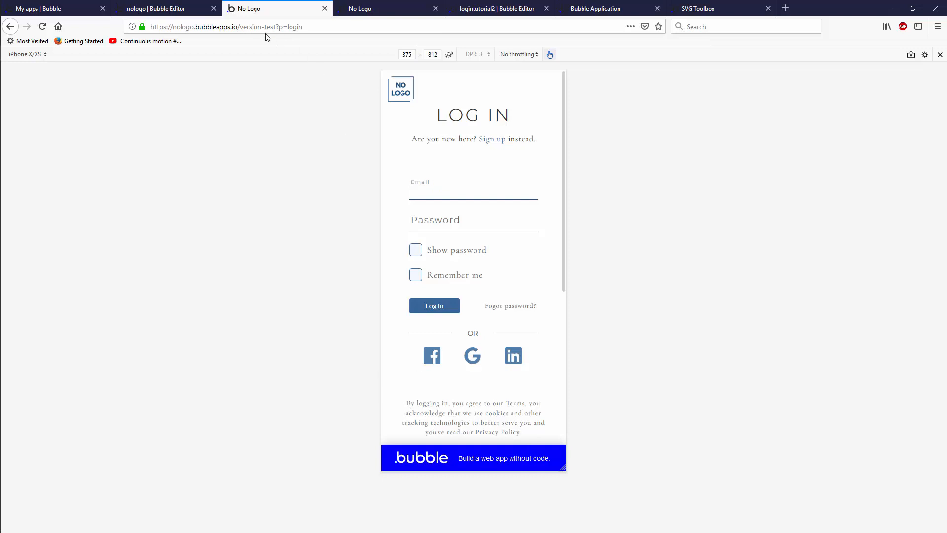
pyautogui.click(162, 9)
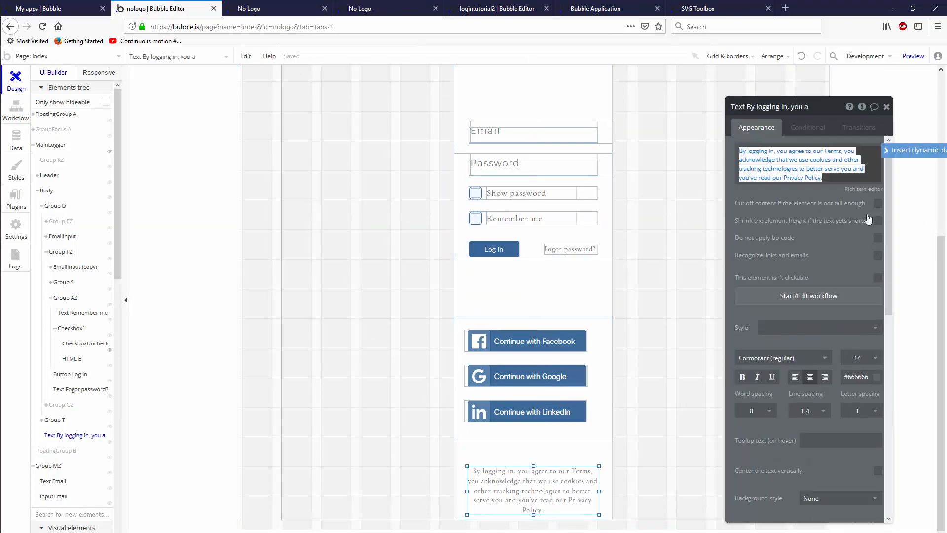
pyautogui.click(495, 9)
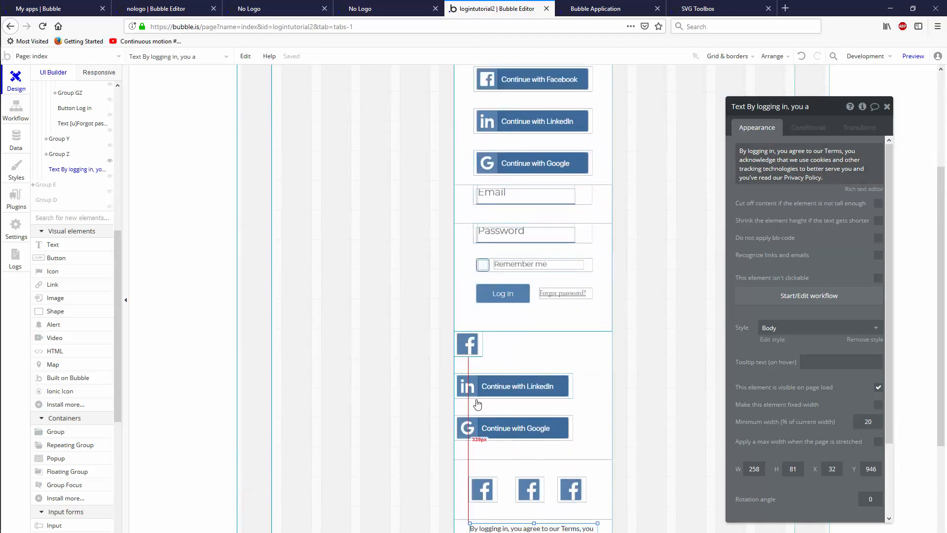
pyautogui.scroll(3)
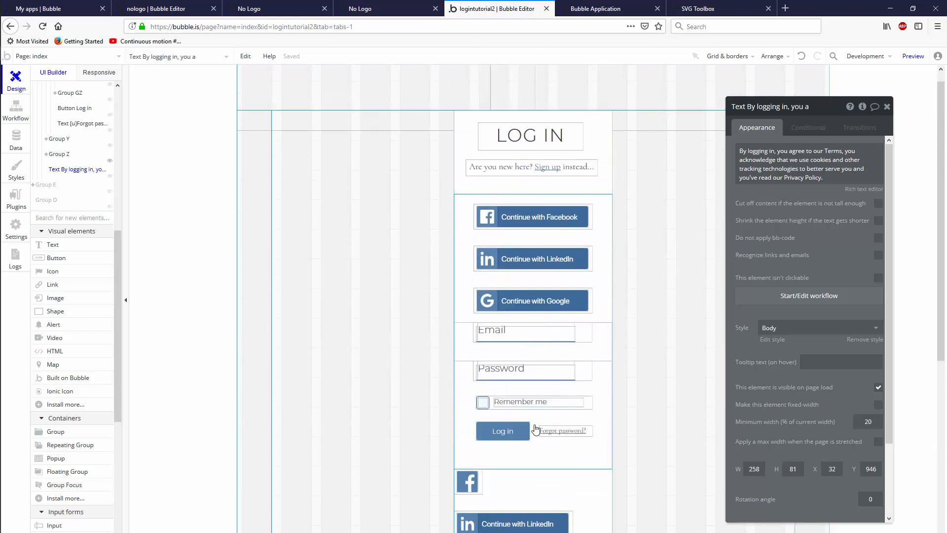